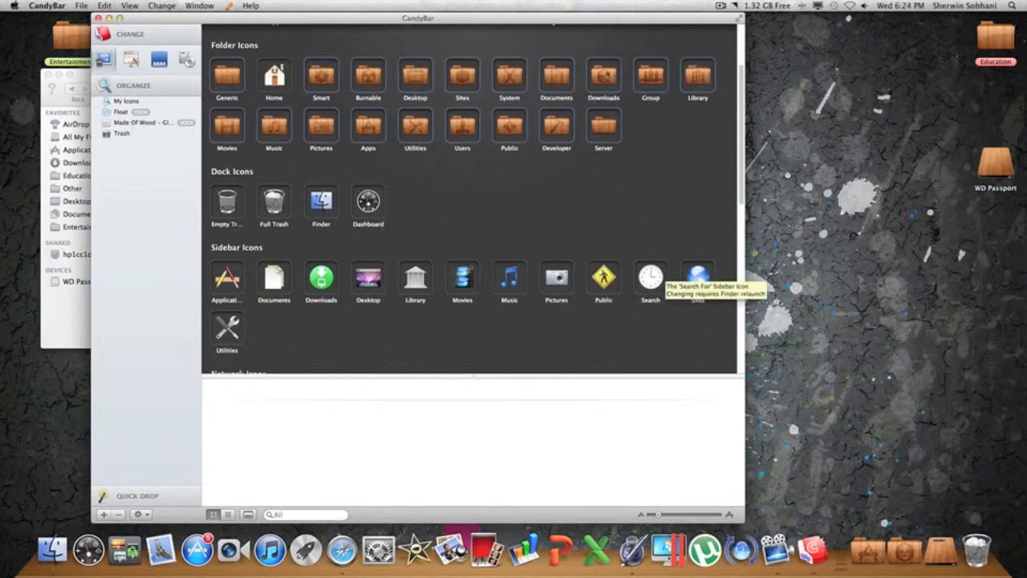
mouse_move(584, 206)
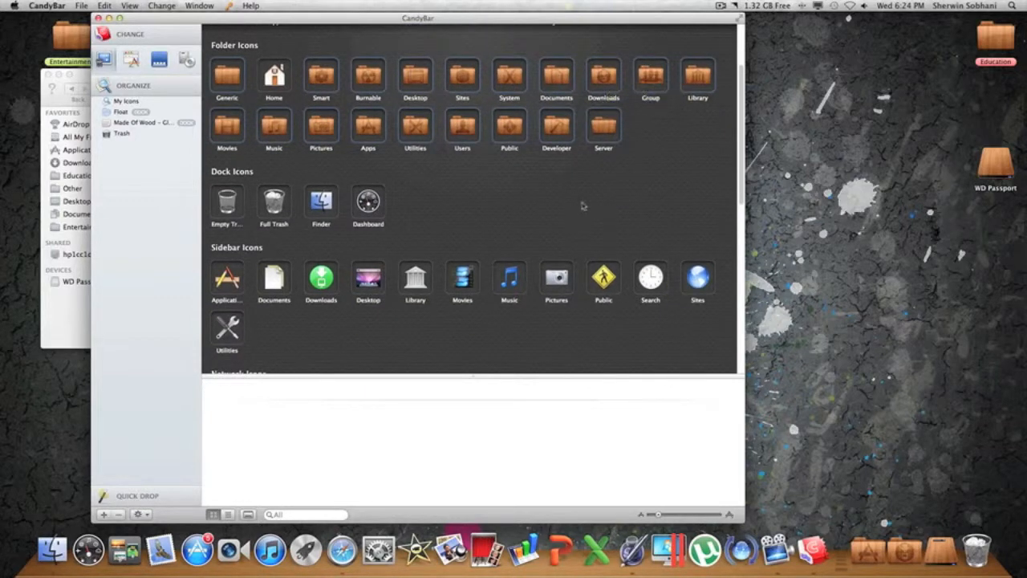
mouse_move(698, 277)
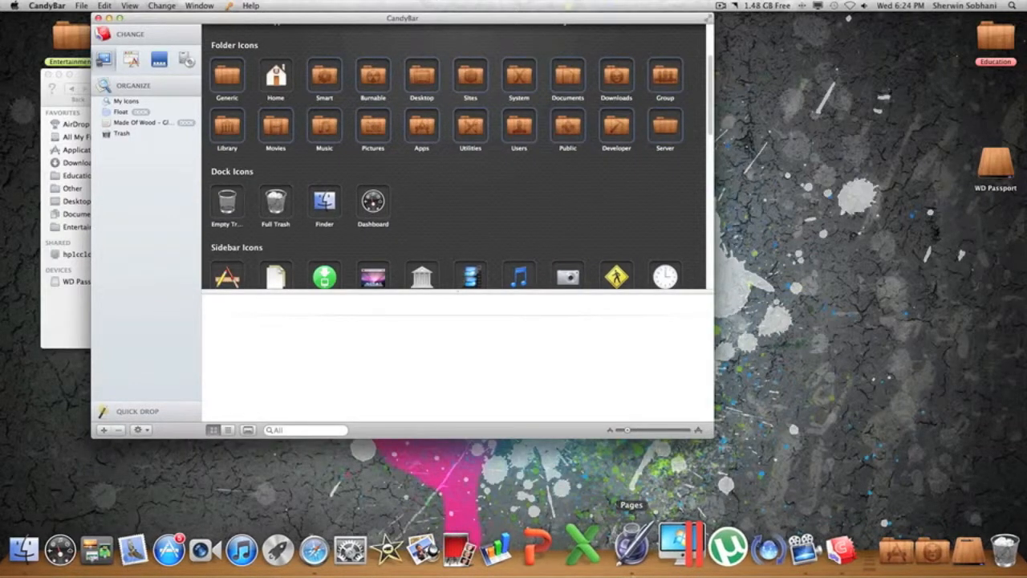
mouse_move(699, 550)
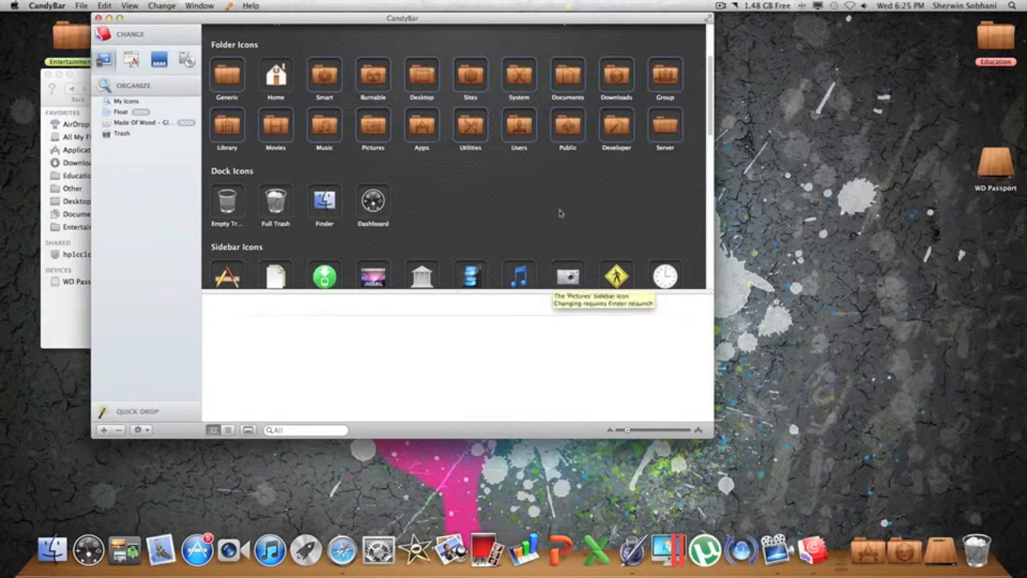
Scroll to bring the Docks/Icons theme folder into view beside CandyBar
scroll("down", 3)
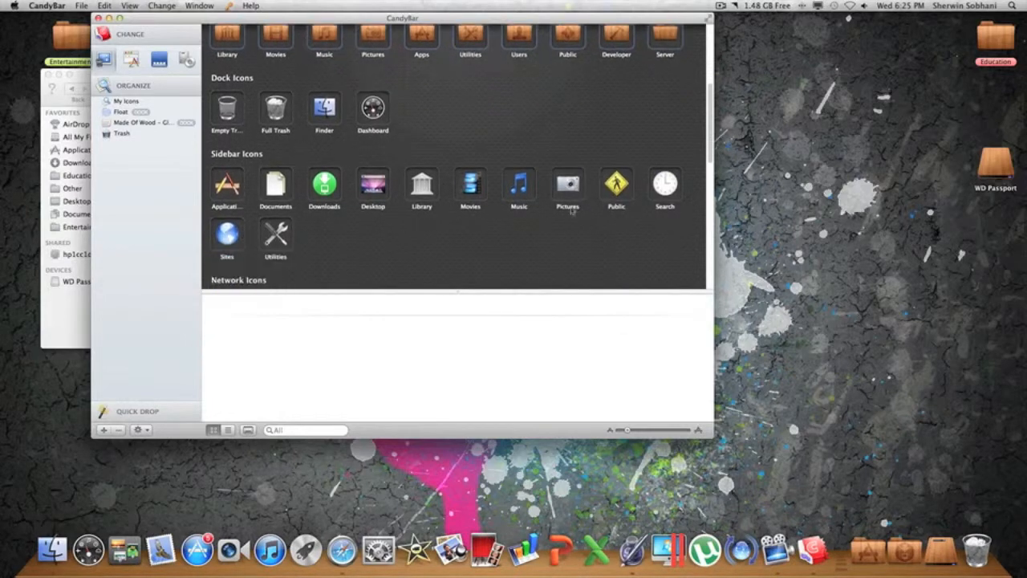
scroll("down", 3)
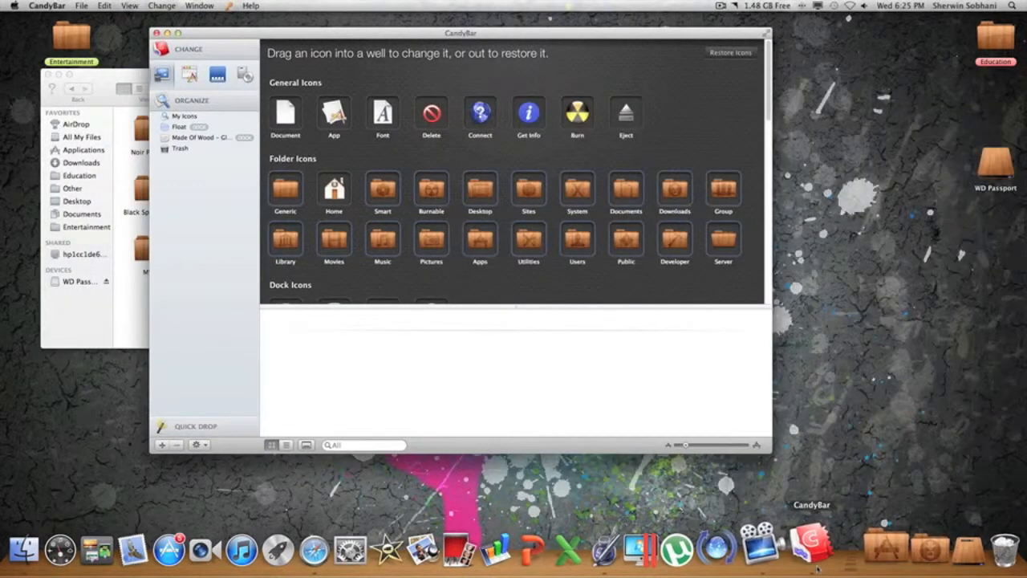
mouse_move(334, 191)
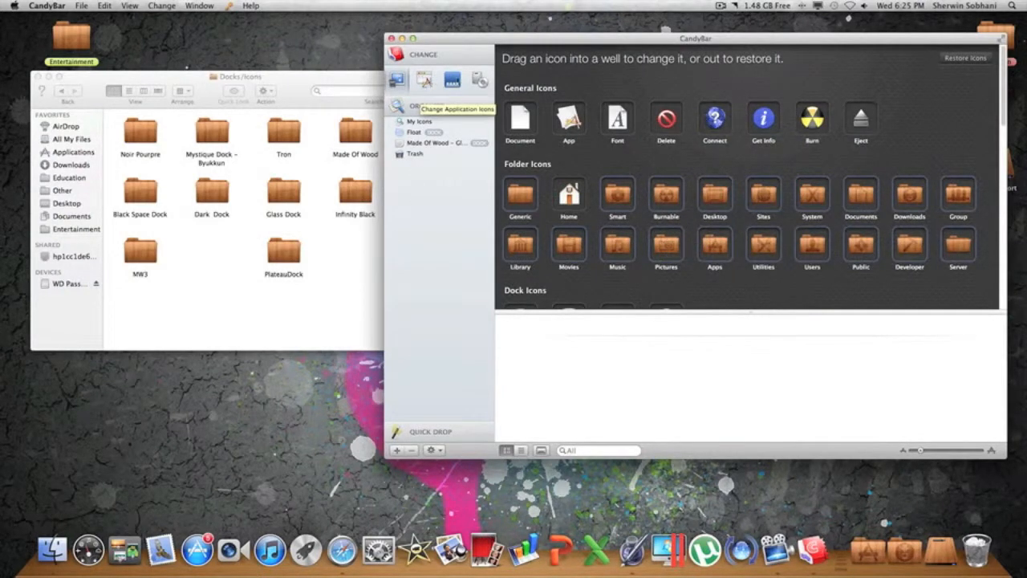
mouse_move(452, 79)
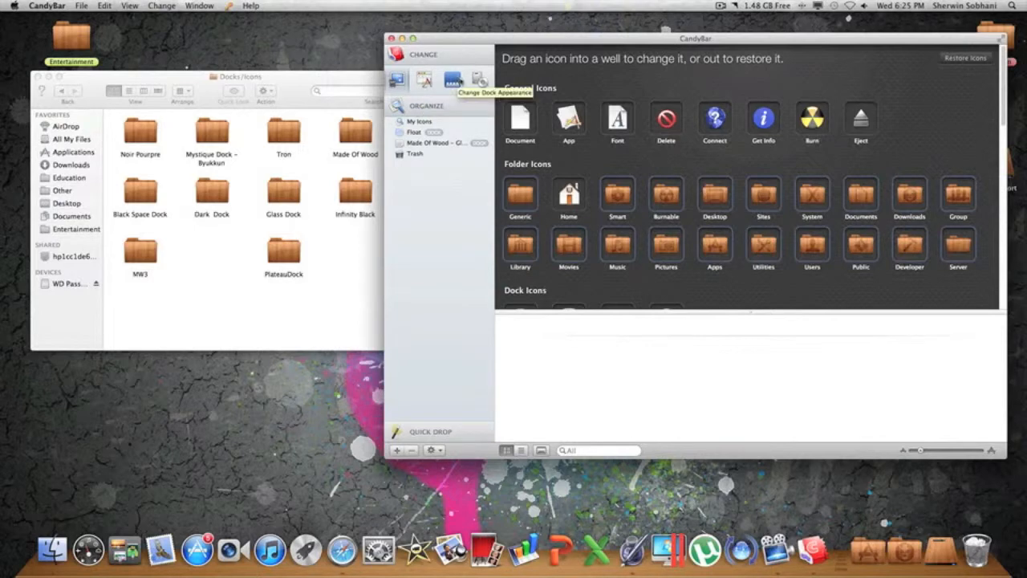
Use Noir Pourpre's Black.png as the Dock background and Black front.png as the bottom edge
left_click(452, 80)
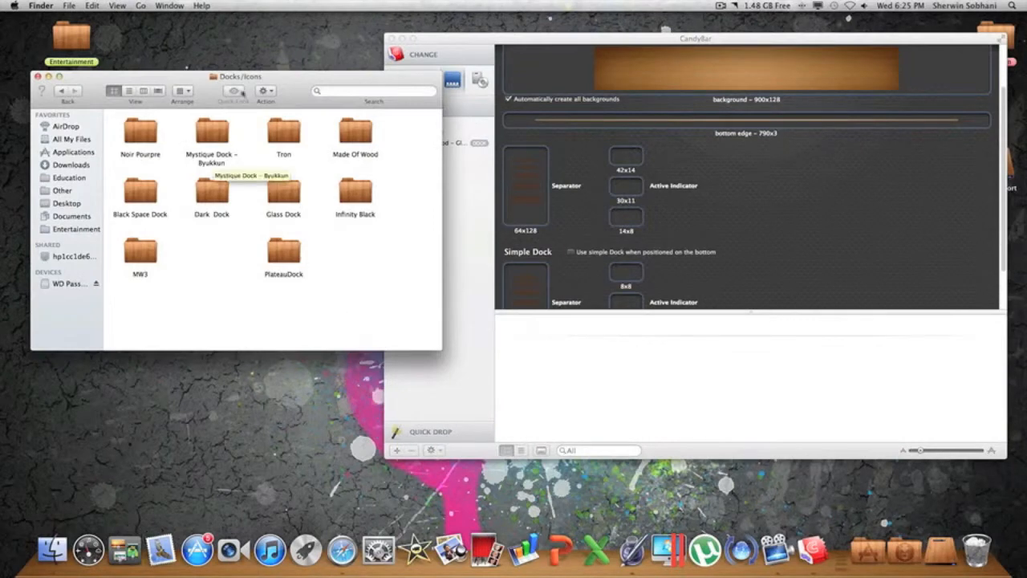
mouse_move(141, 139)
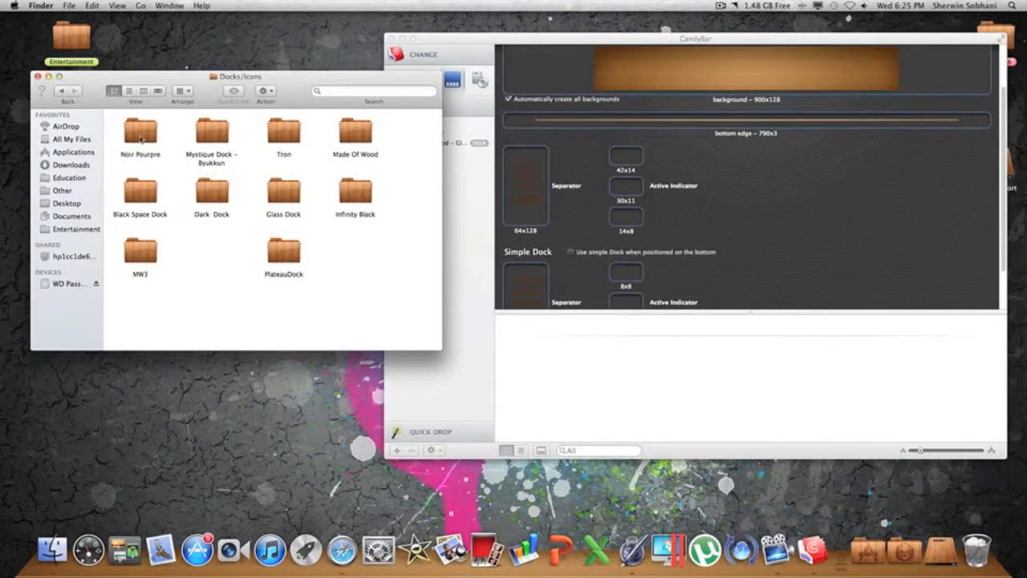
double_click(140, 131)
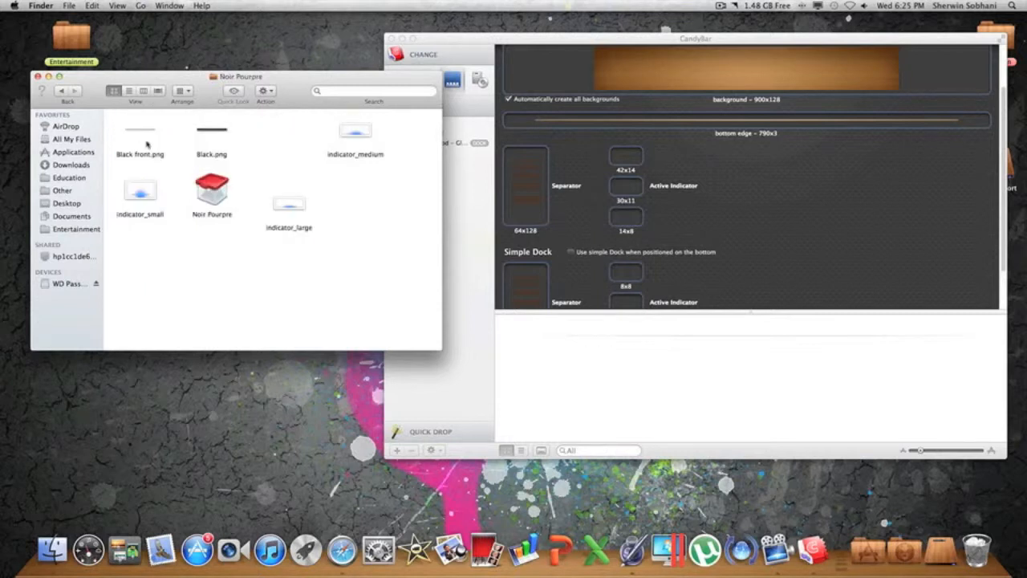
mouse_move(196, 169)
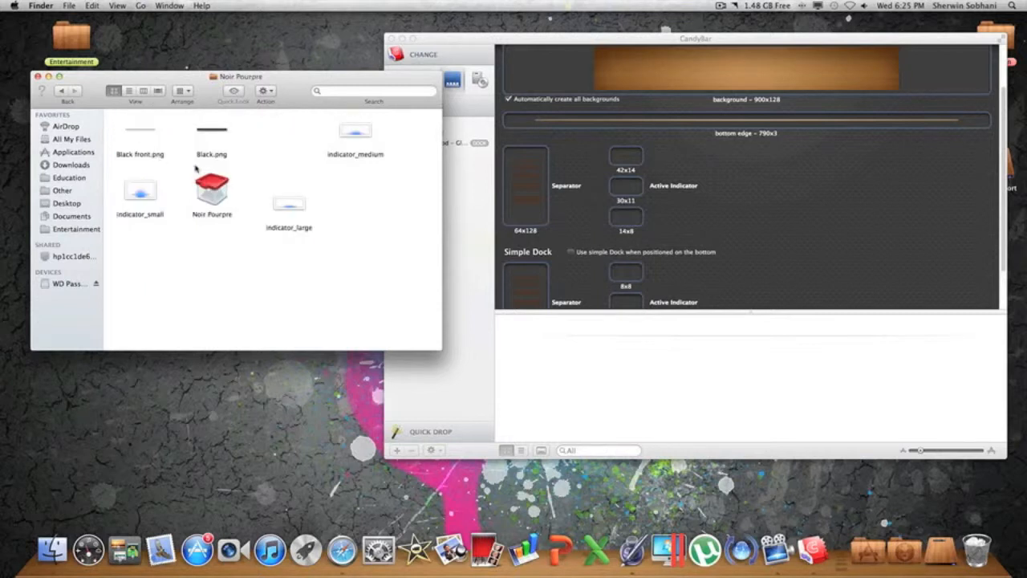
left_click(211, 133)
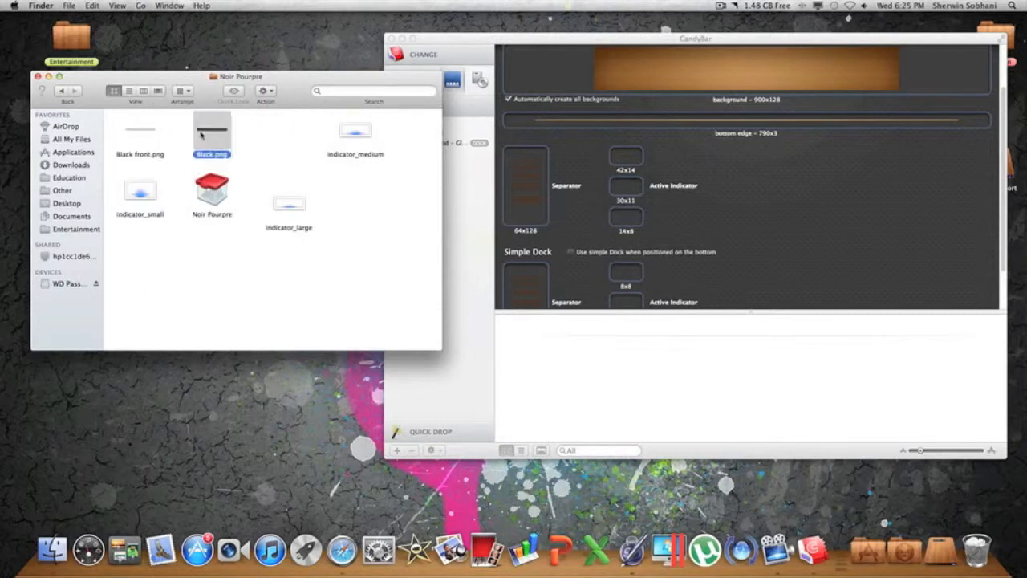
left_click(234, 94)
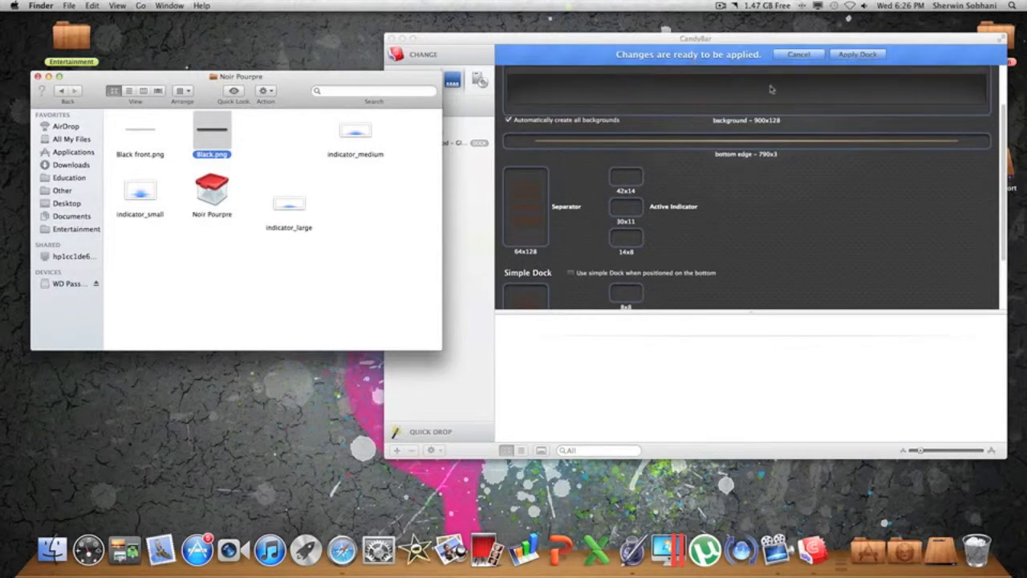
left_click(140, 132)
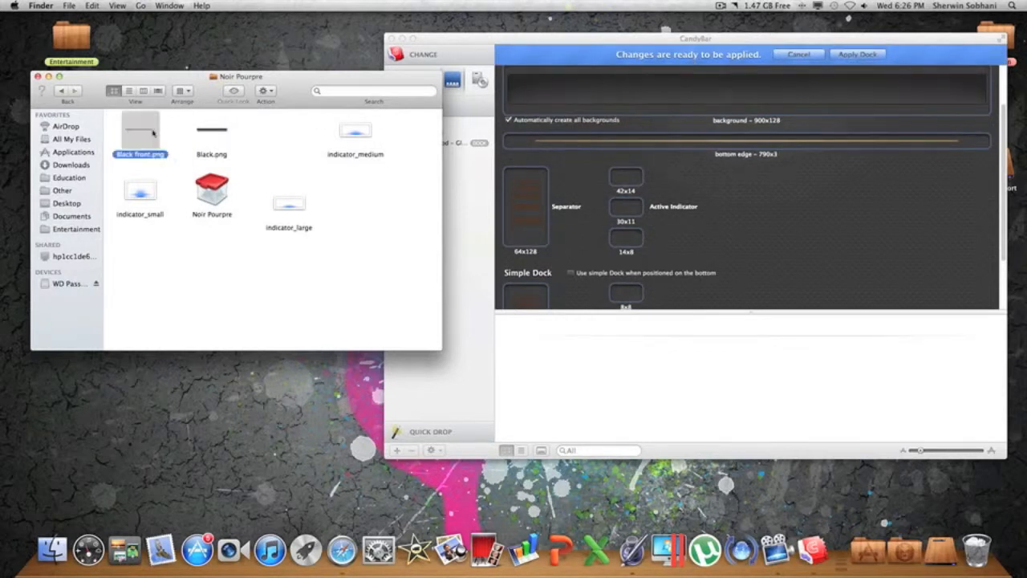
double_click(139, 133)
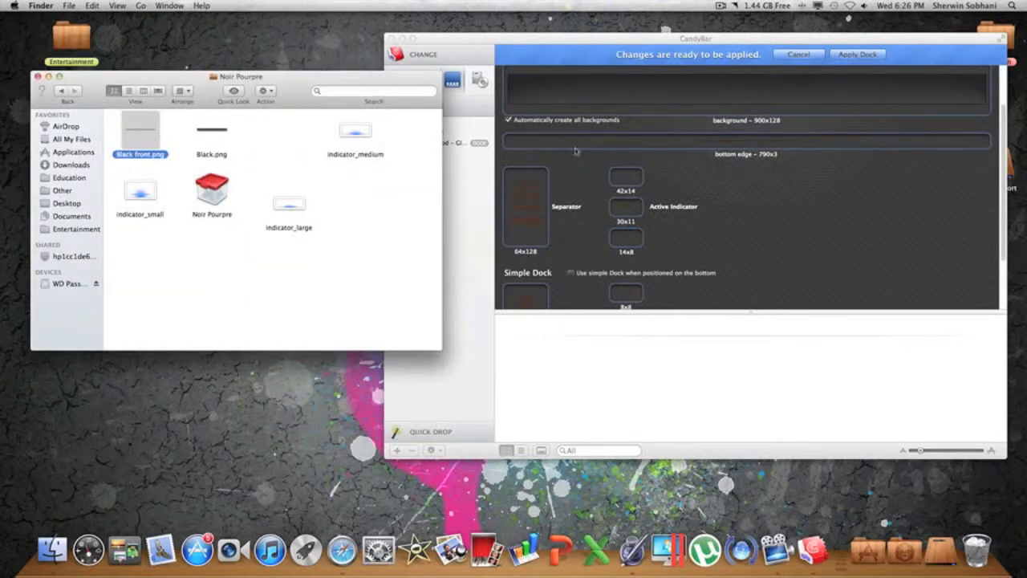
left_click(393, 171)
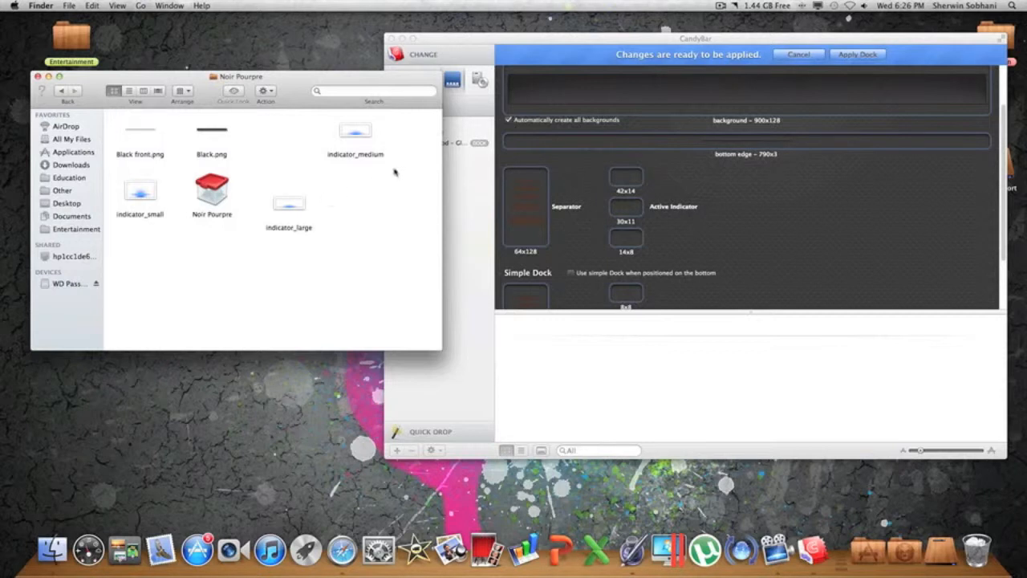
mouse_move(354, 133)
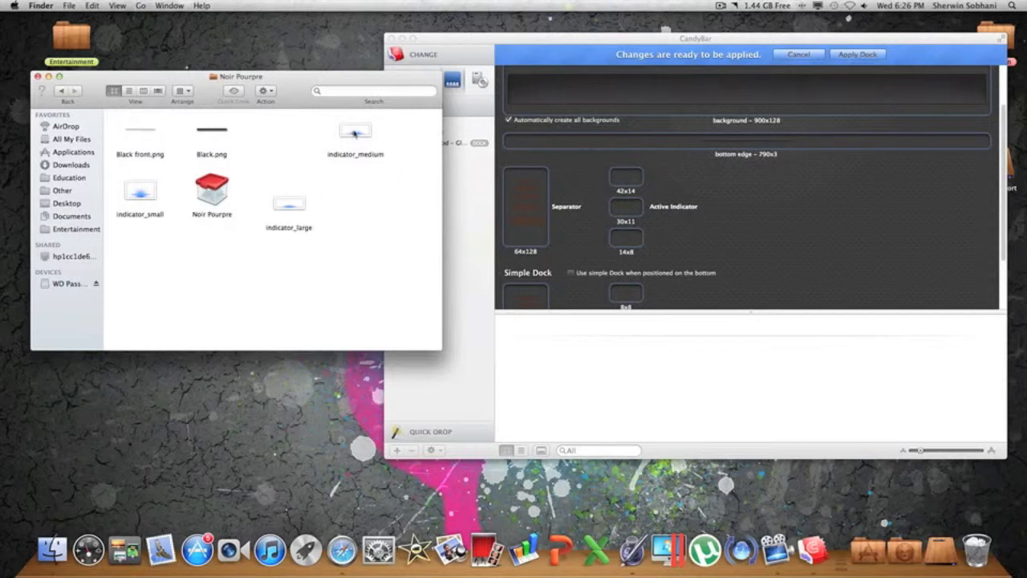
Set Noir Pourpre's indicator_large image as the Dock's active indicator in every size slot
left_click_drag(289, 204, 496, 240)
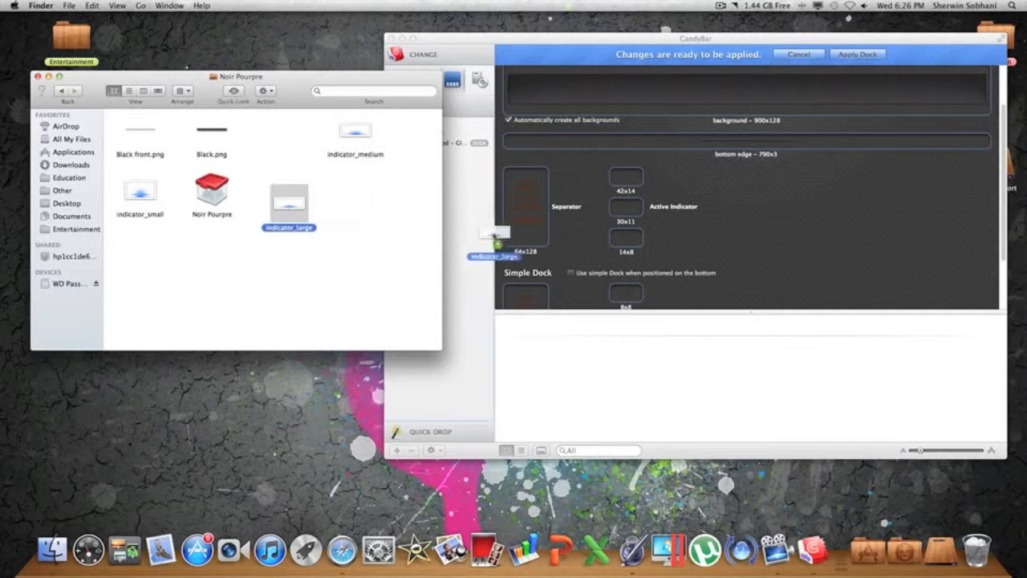
left_click_drag(495, 257, 628, 221)
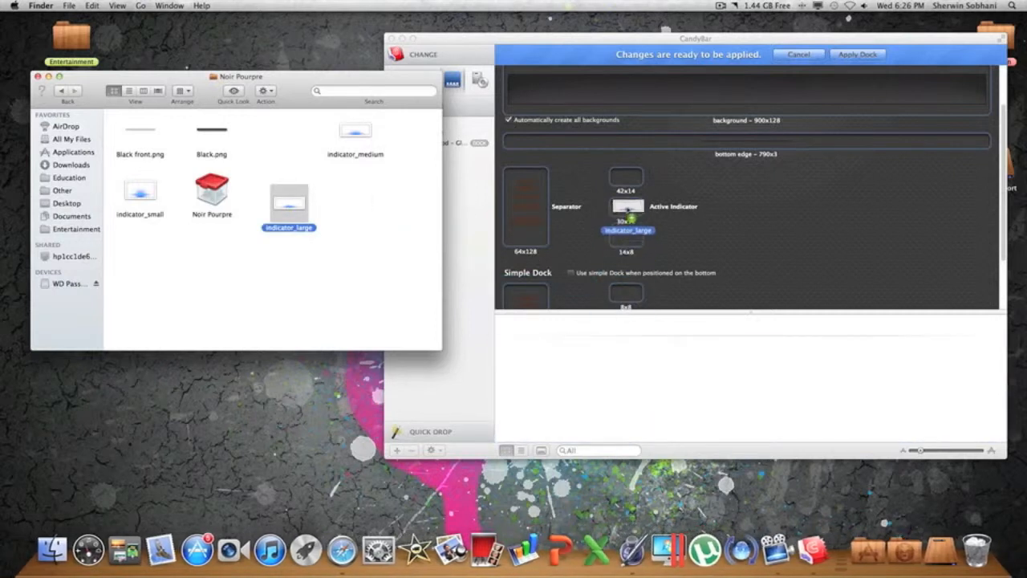
scroll("down", 3)
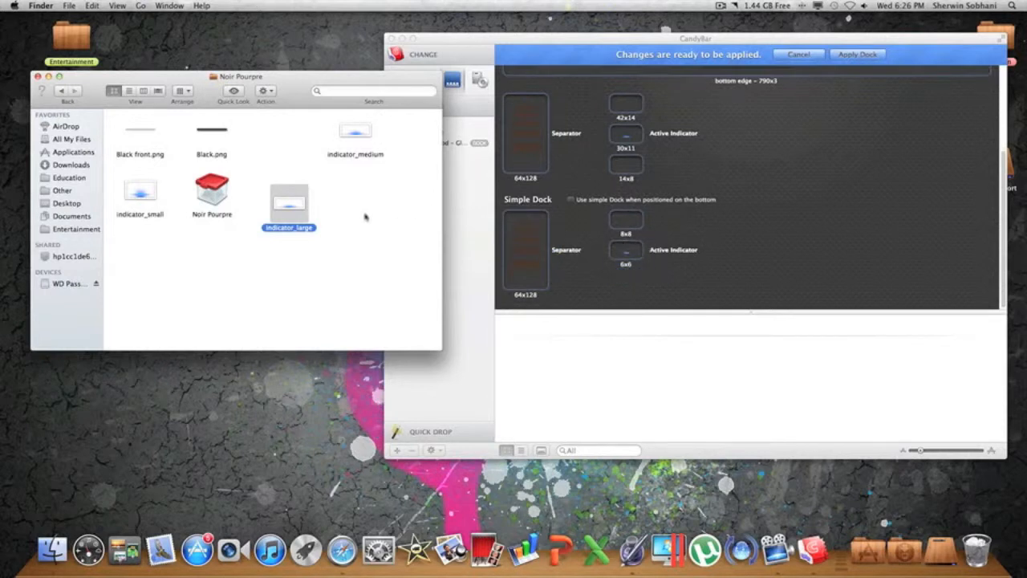
mouse_move(646, 231)
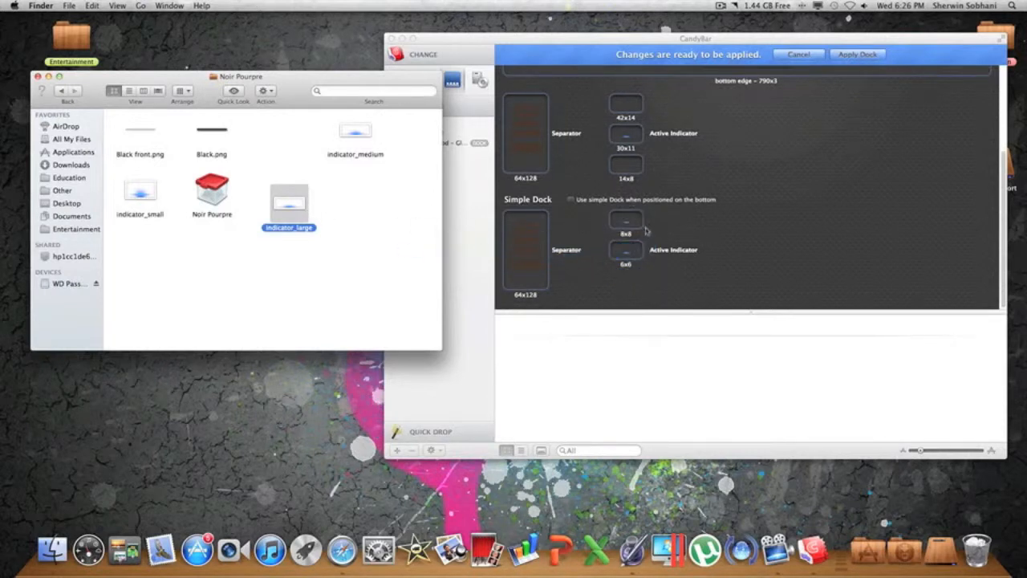
scroll("up", 3)
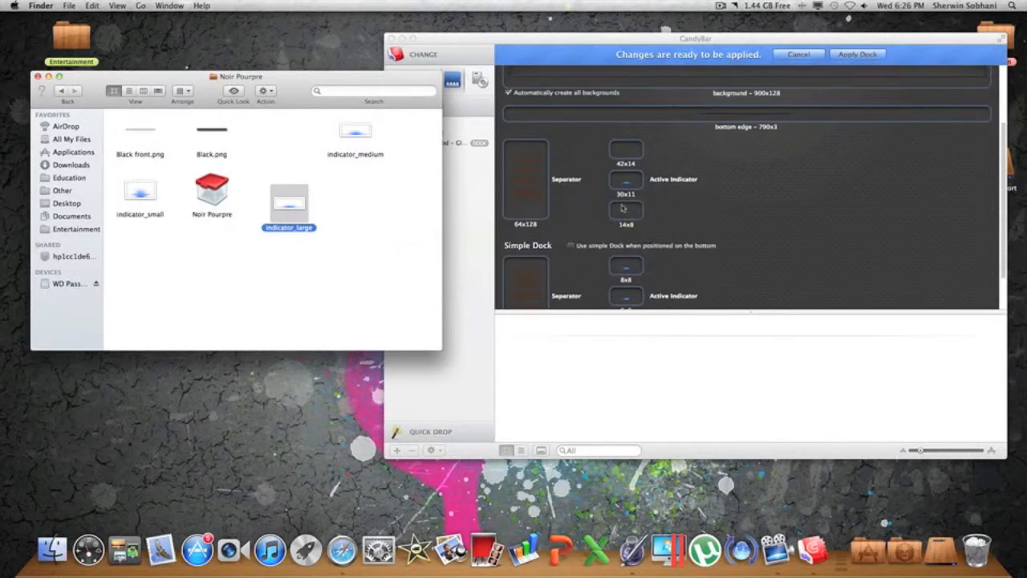
mouse_move(720, 161)
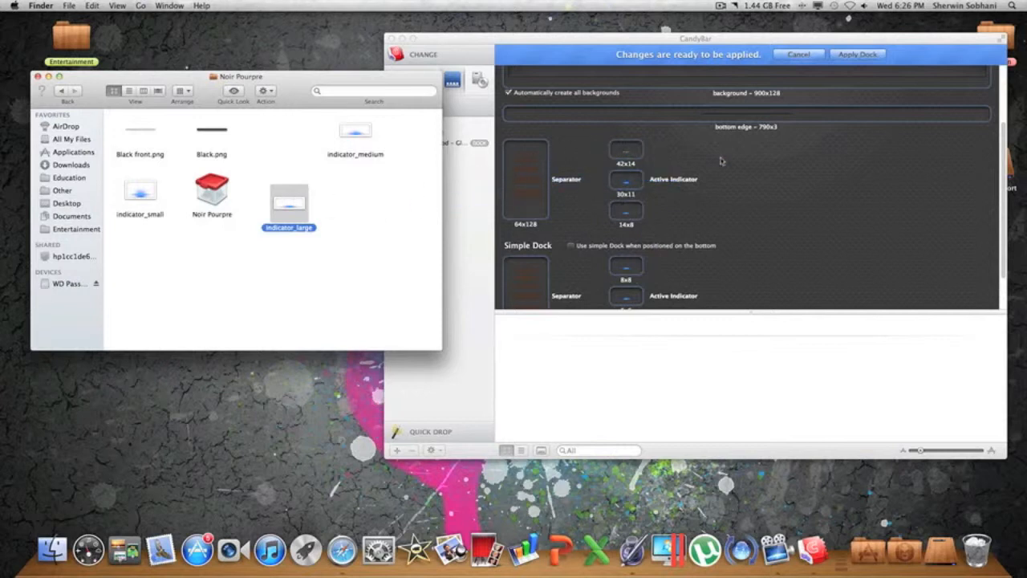
Apply the Noir Pourpre dock and authorise it with the admin password
left_click(857, 54)
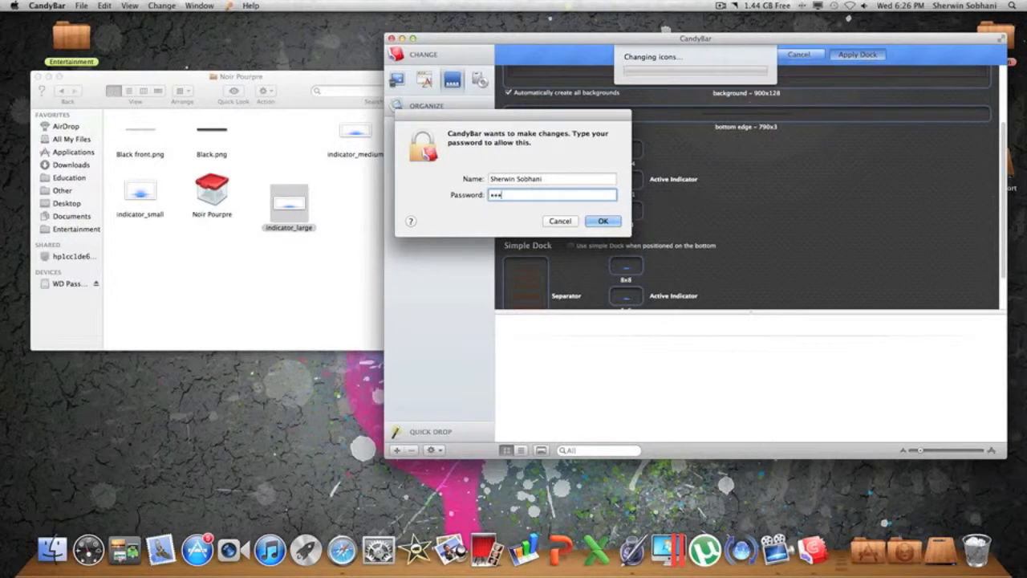
left_click(603, 220)
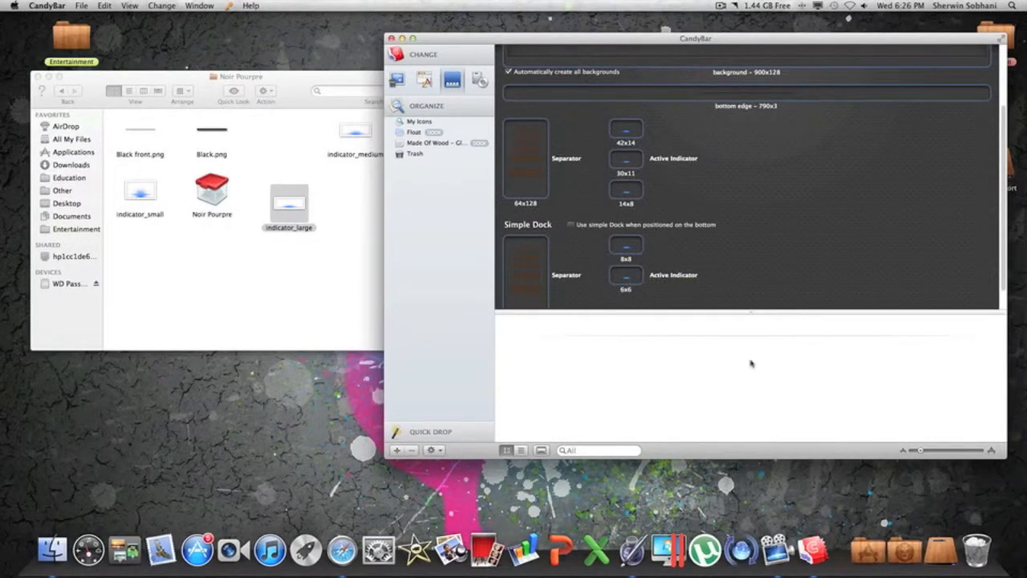
mouse_move(637, 356)
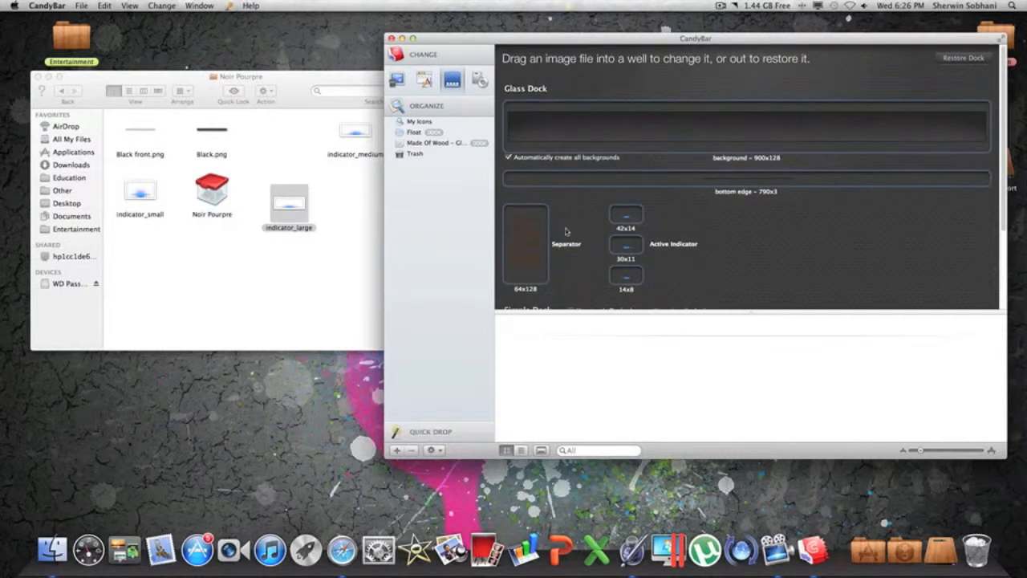
Load the Noir Pourpre dock file into CandyBar, then delete its collection
left_click(288, 192)
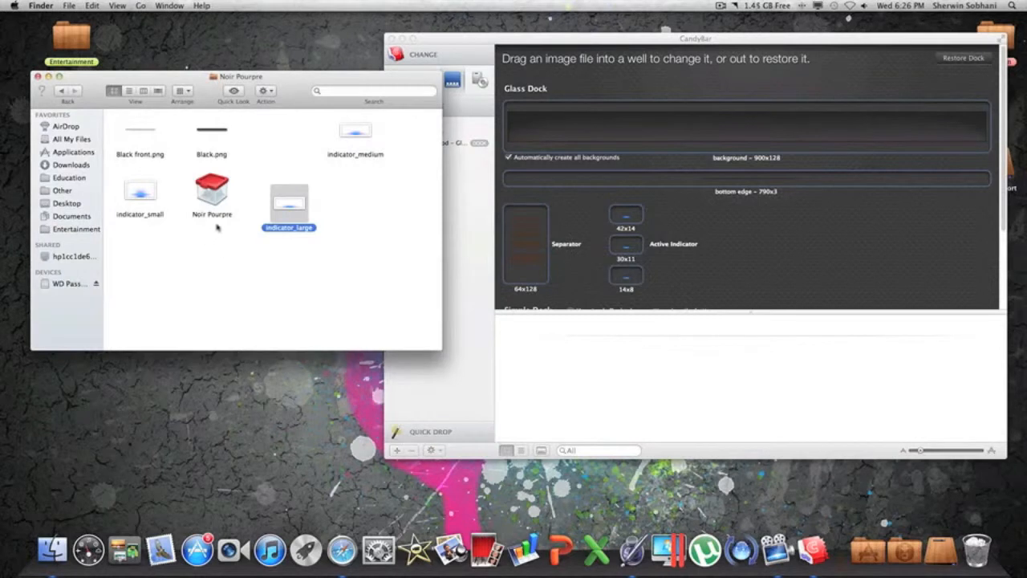
left_click(212, 193)
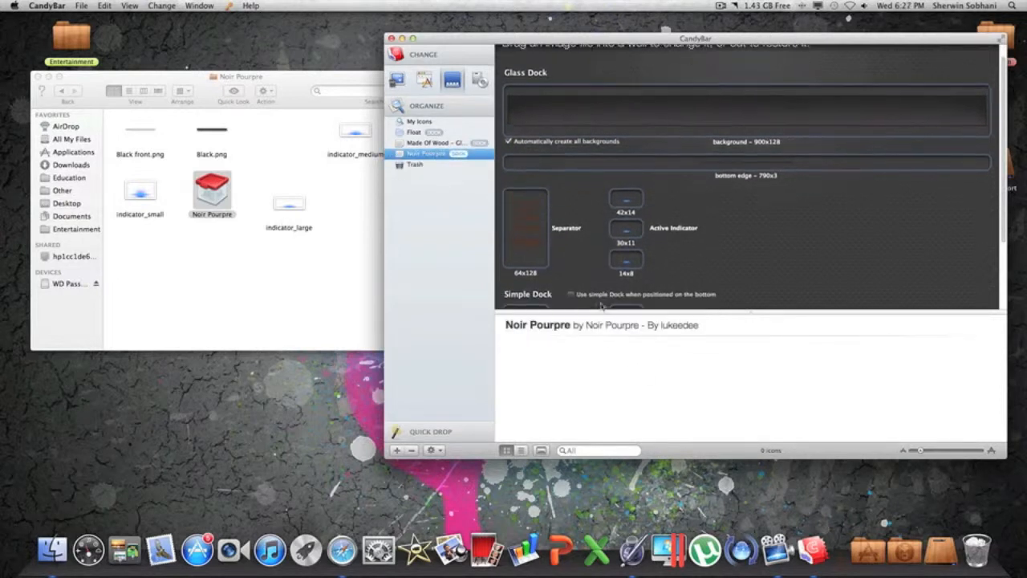
scroll("down", 3)
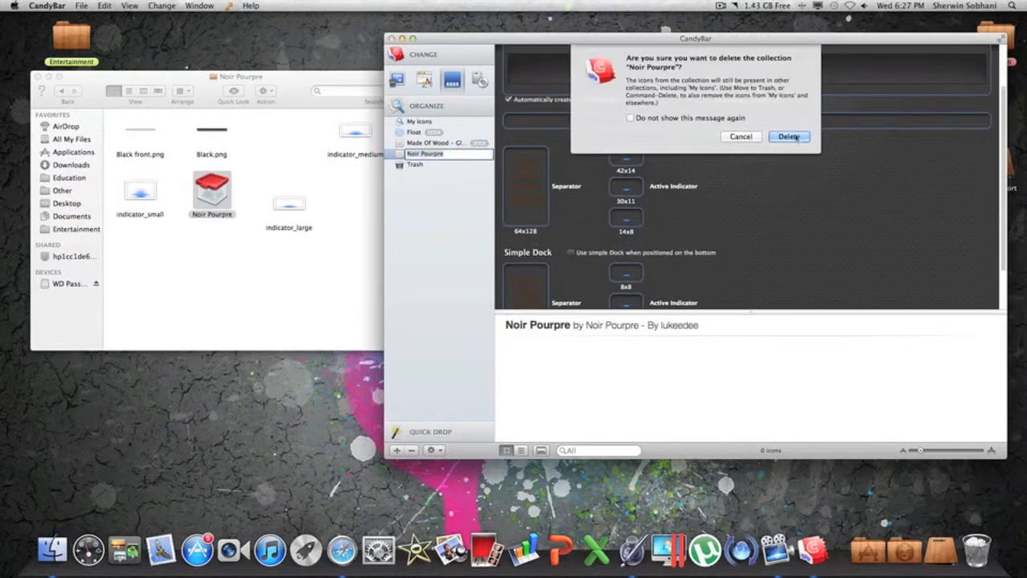
left_click(789, 136)
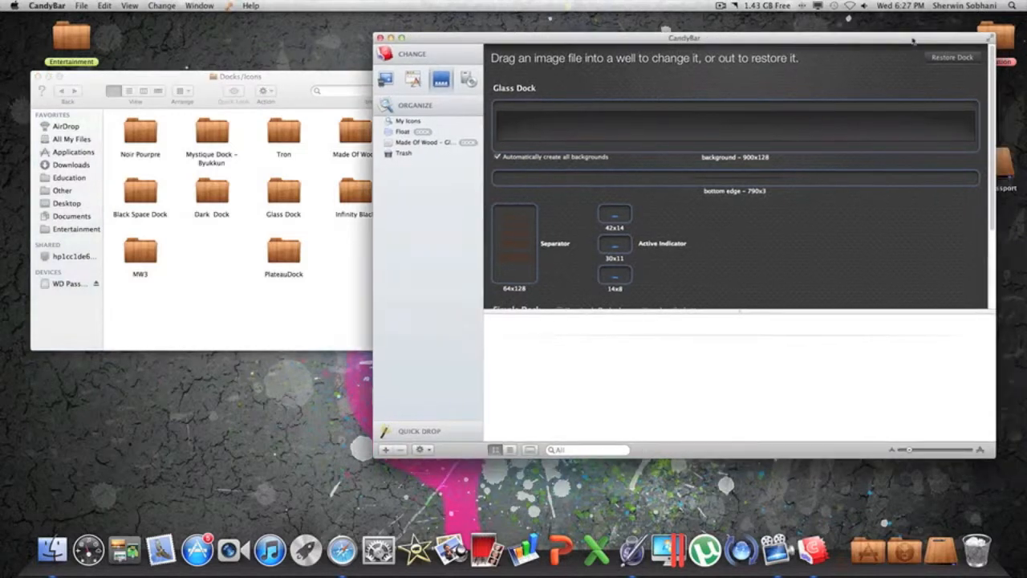
Restore the Dock to its factory-default glass look and confirm
left_click(952, 57)
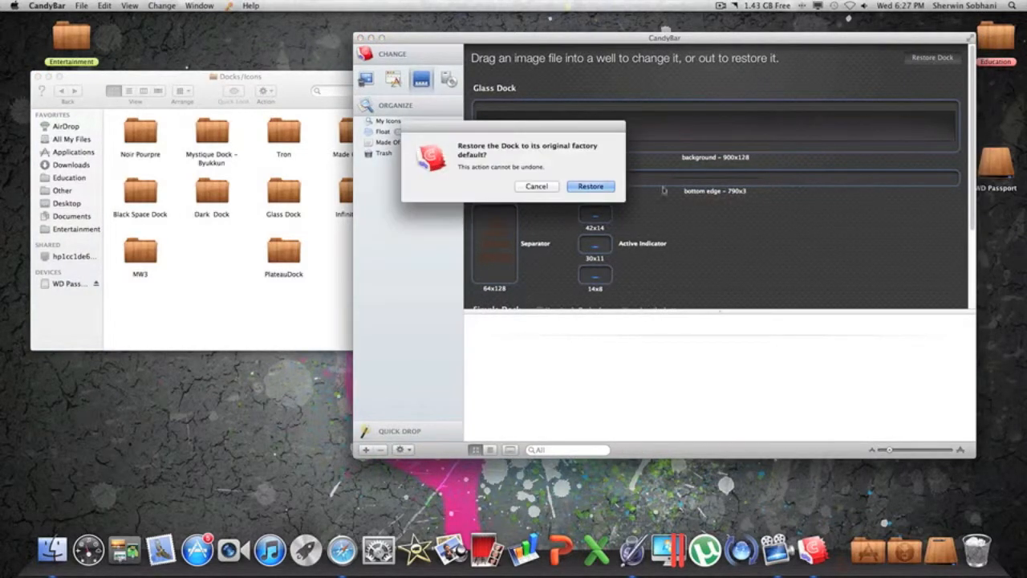
left_click(590, 186)
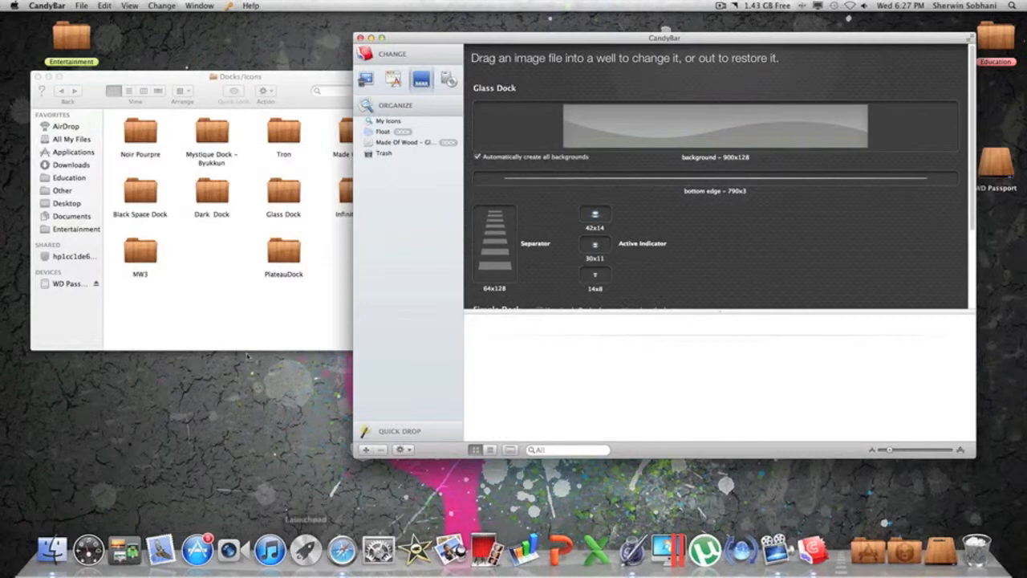
Bring the dock themes Finder window forward and open the Tron folder
left_click(232, 271)
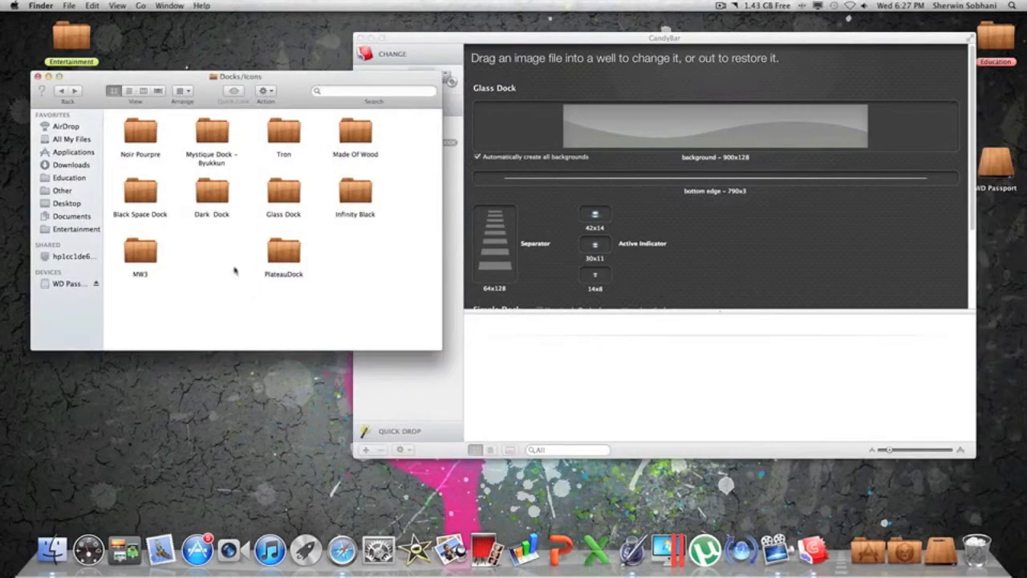
mouse_move(304, 254)
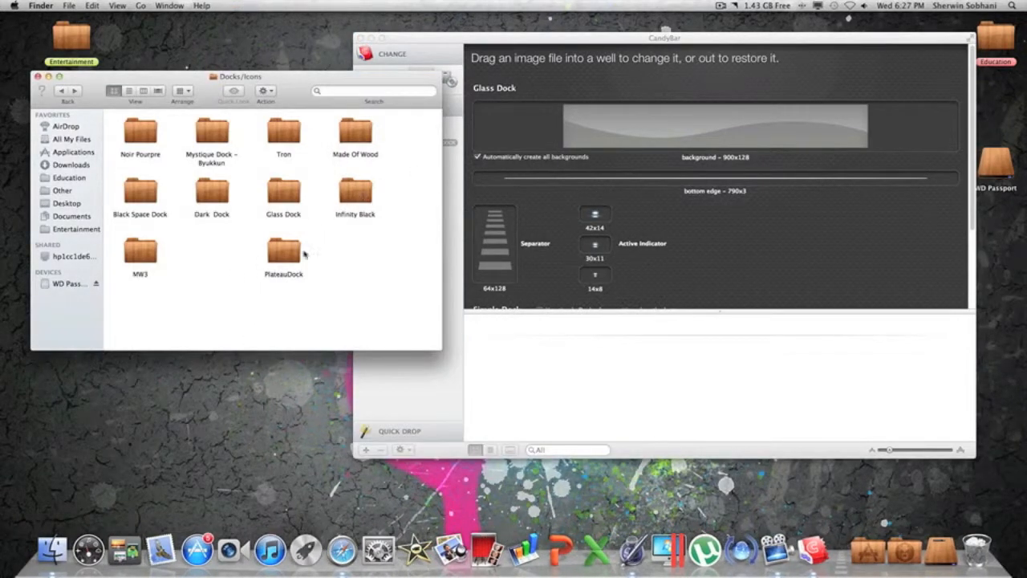
mouse_move(303, 149)
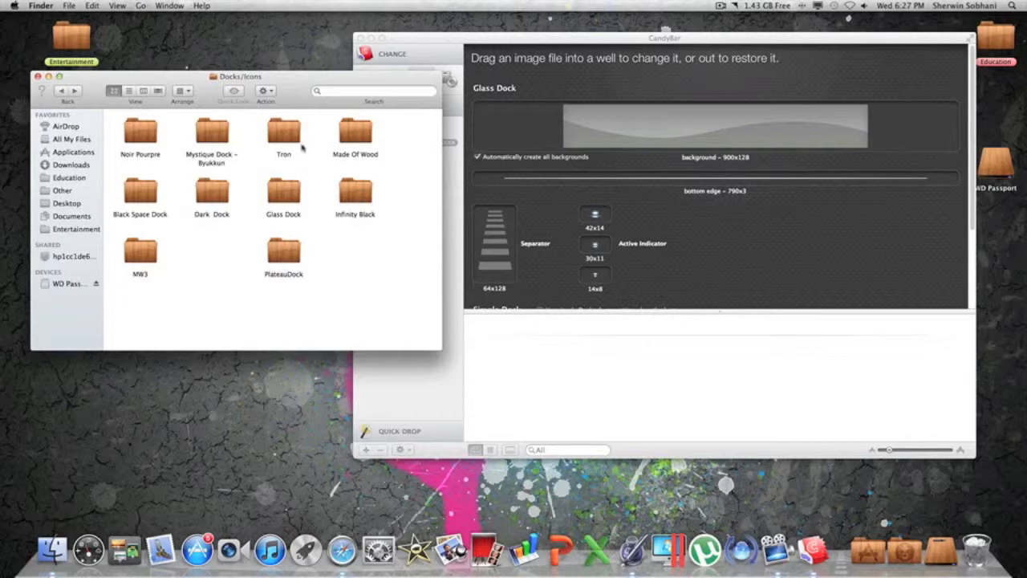
double_click(283, 129)
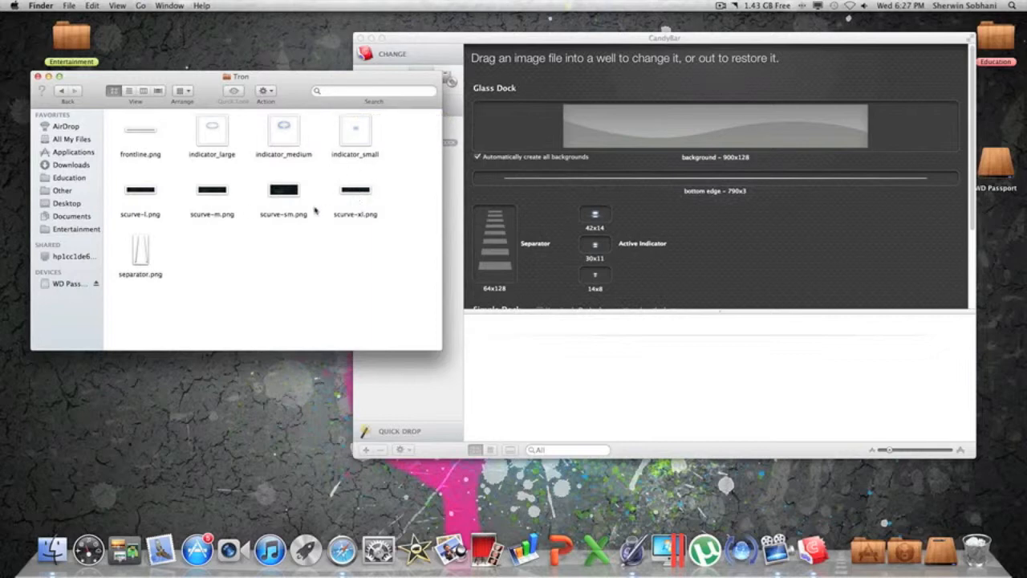
Preview Tron's scurve-xl.png and set it as the Dock background
left_click(355, 190)
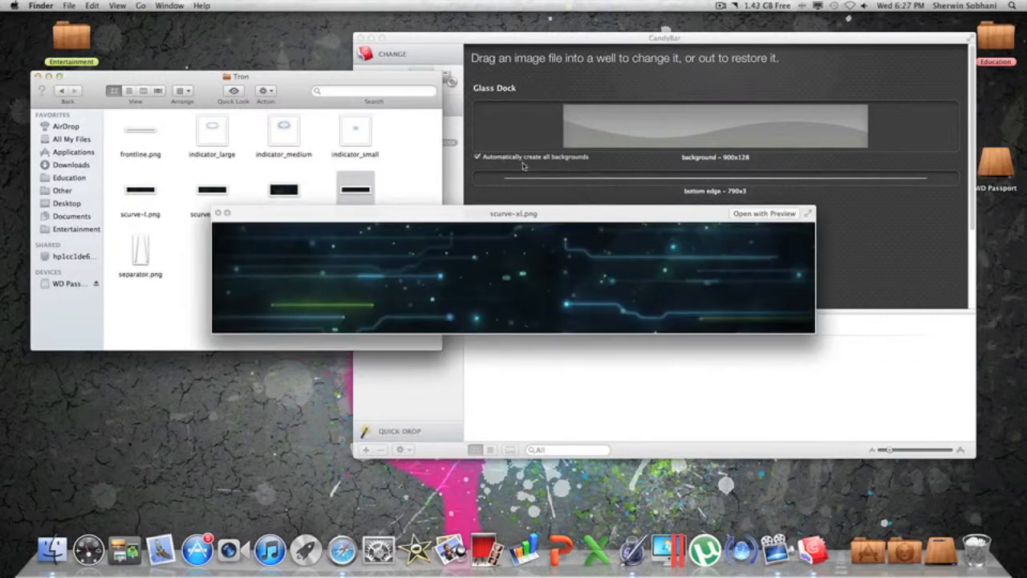
mouse_move(542, 235)
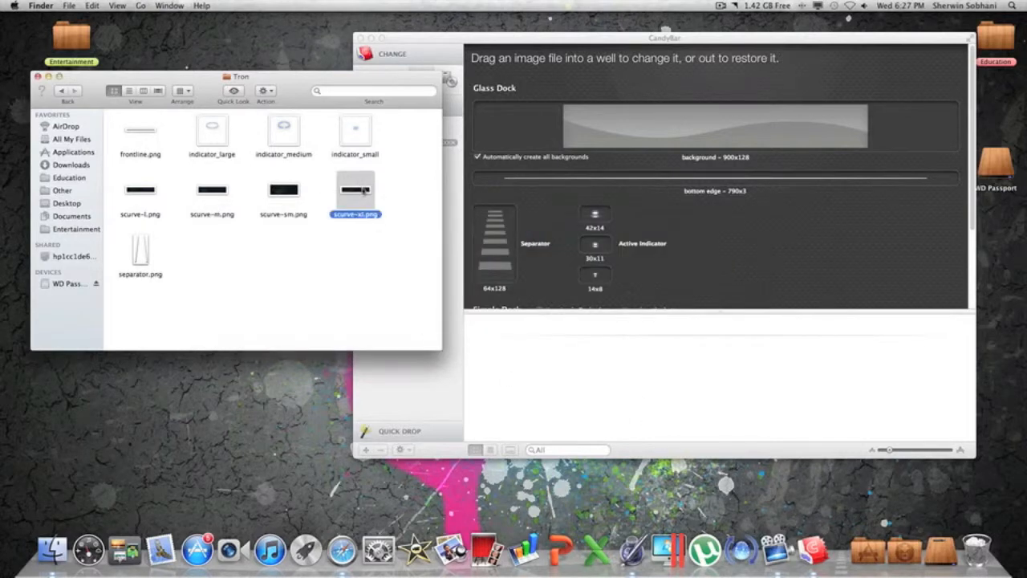
left_click_drag(355, 187, 646, 129)
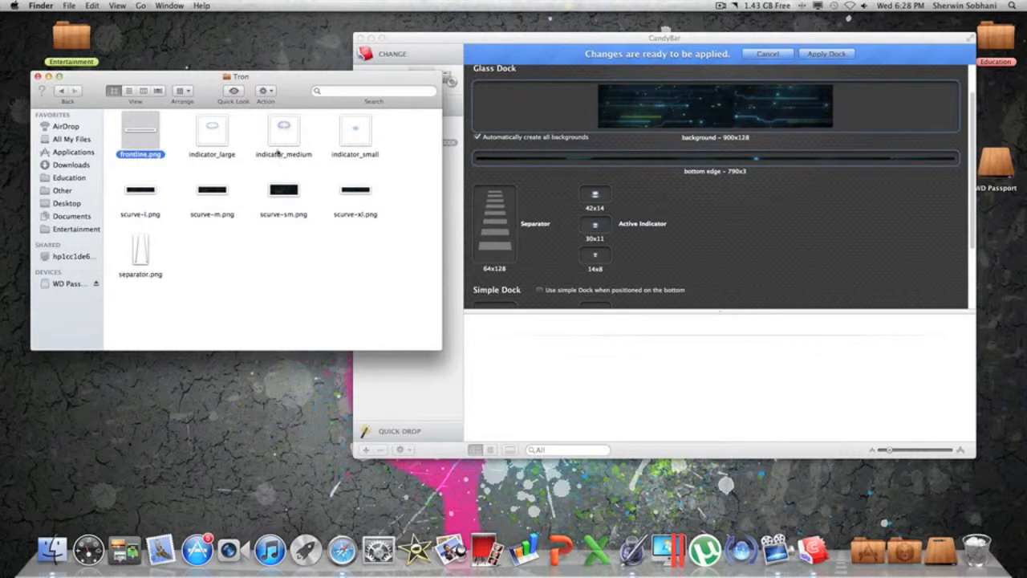
Set Tron's indicator_large image as the simple dock's active indicator
left_click(212, 129)
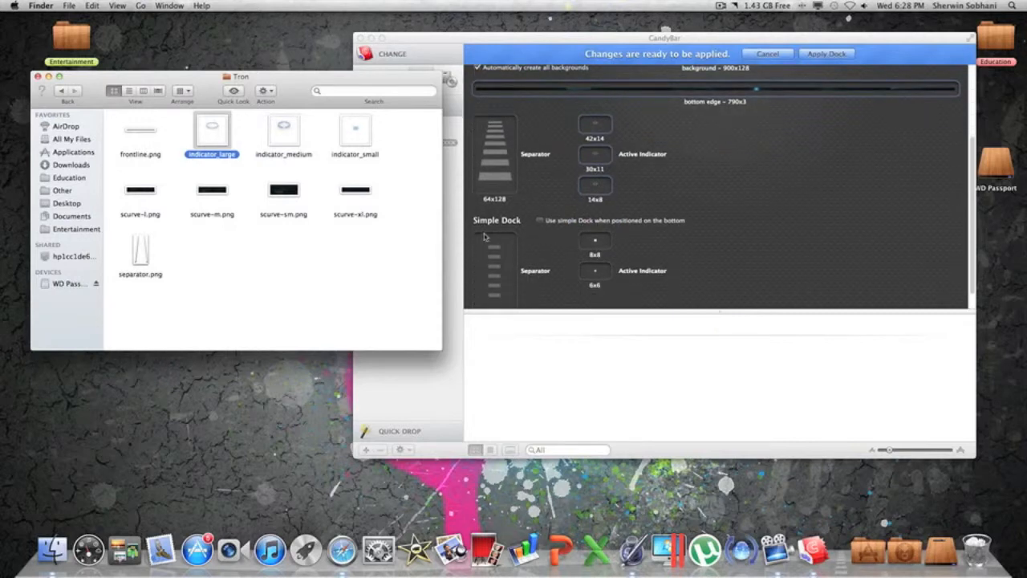
scroll("up", 3)
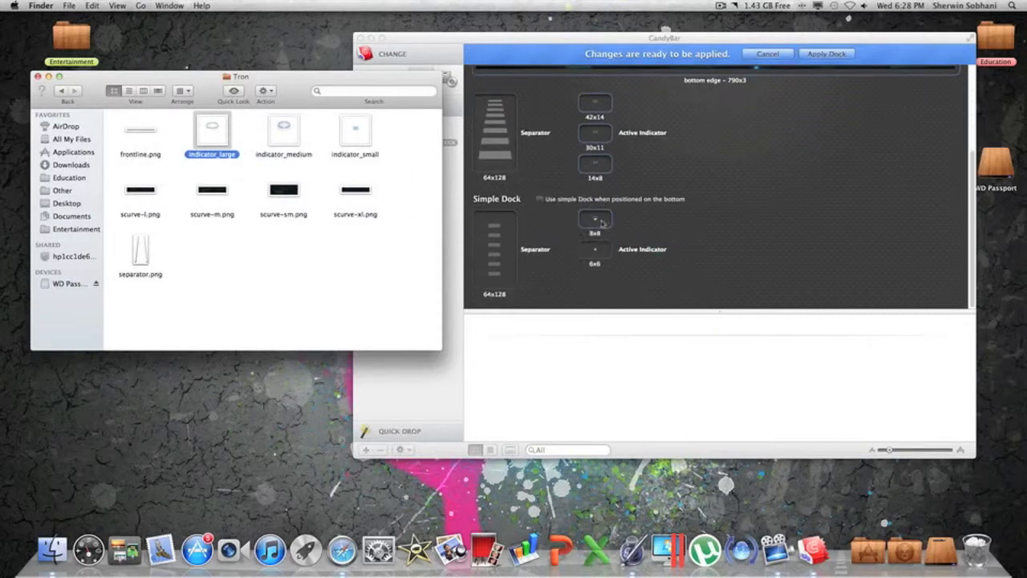
left_click_drag(212, 124, 612, 257)
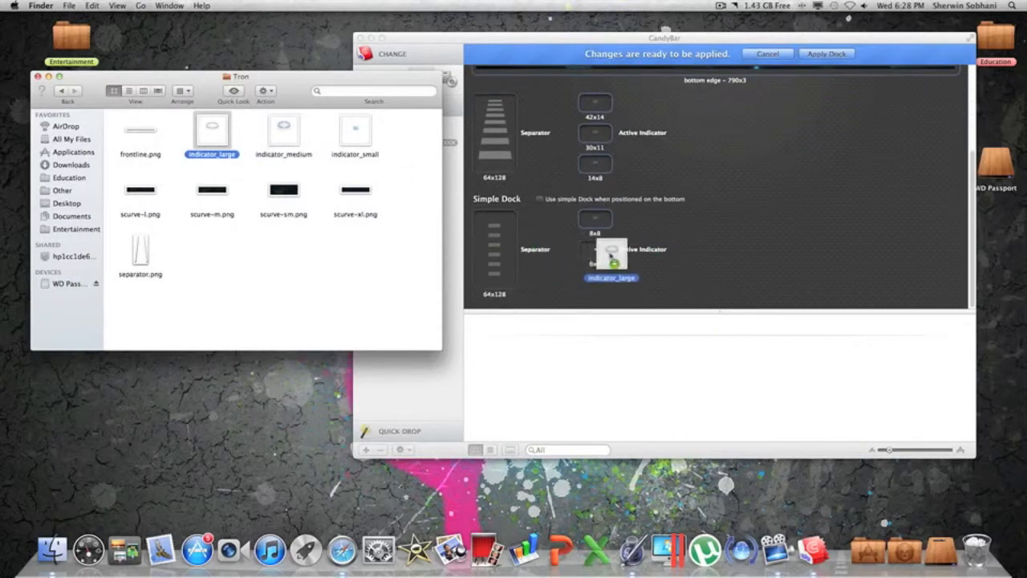
scroll("up", 3)
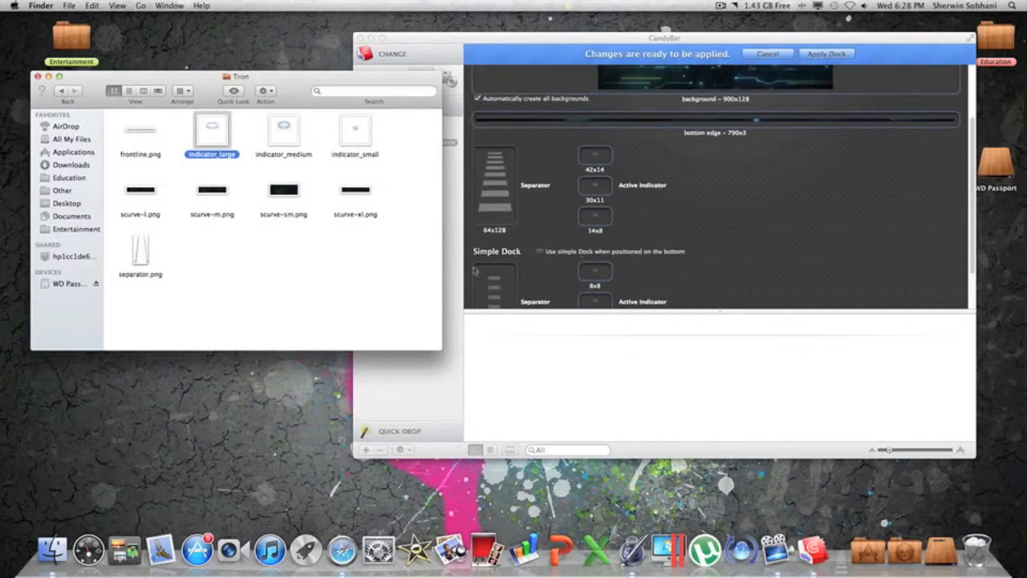
Load Tron's separator.png into the glass and simple Dock separator slots
left_click(423, 326)
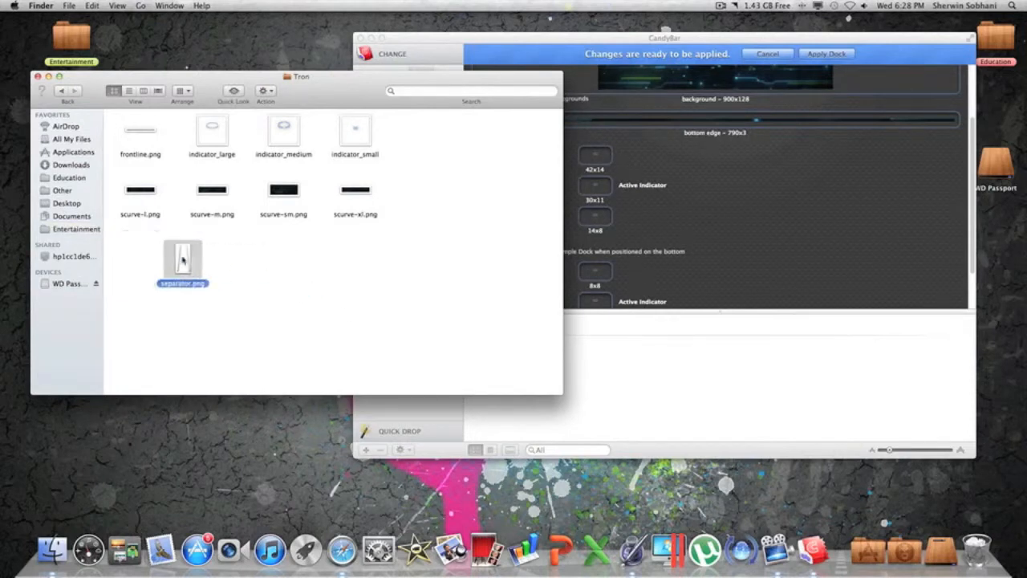
double_click(183, 257)
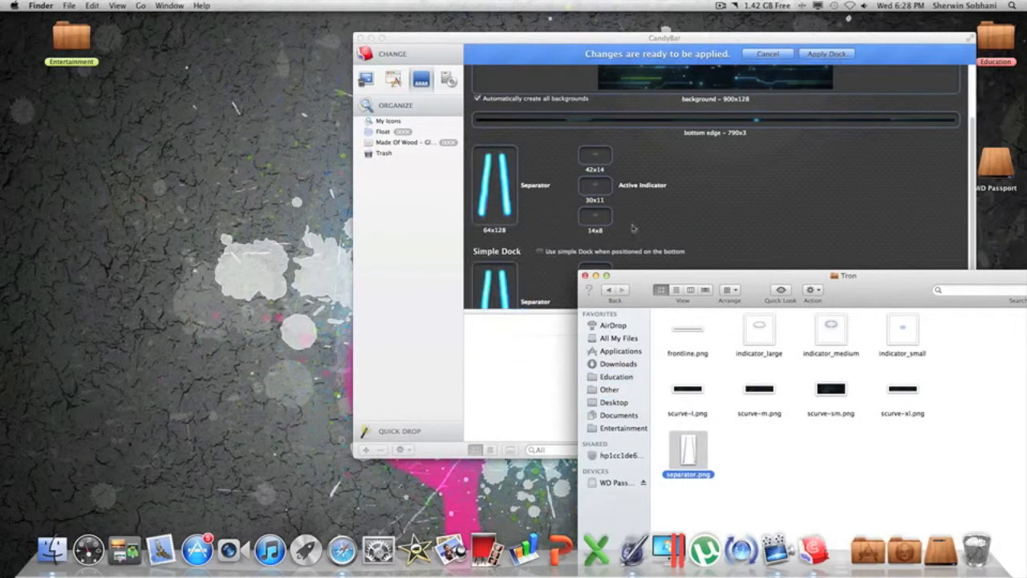
scroll("up", 3)
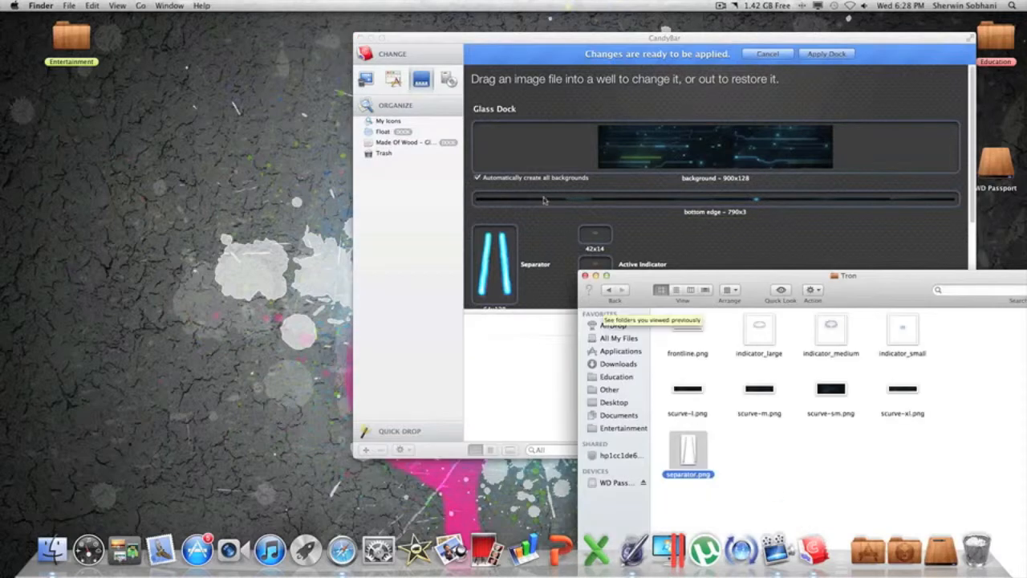
Apply the Tron dock changes and relaunch the Dock
left_click(826, 54)
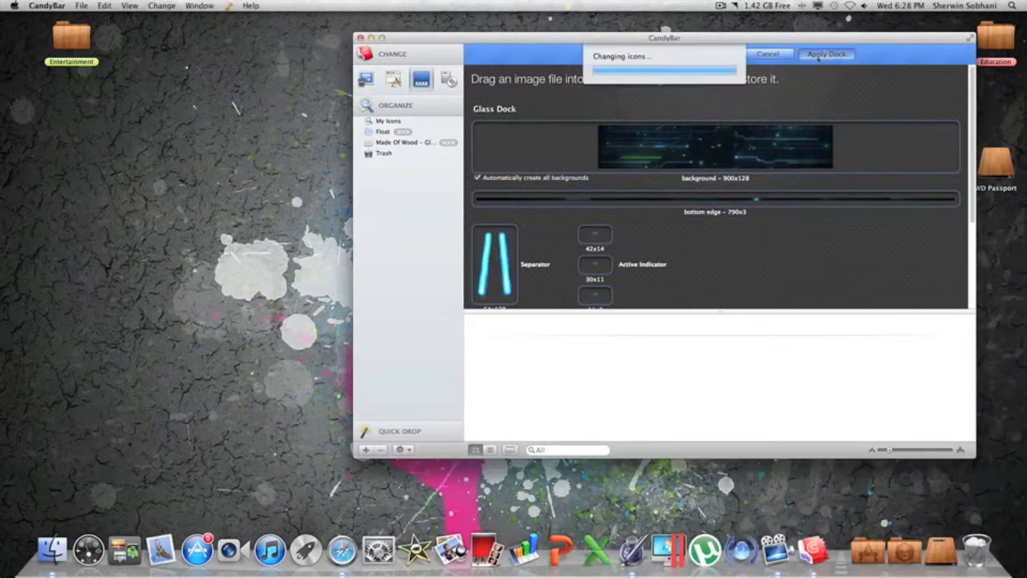
left_click(826, 54)
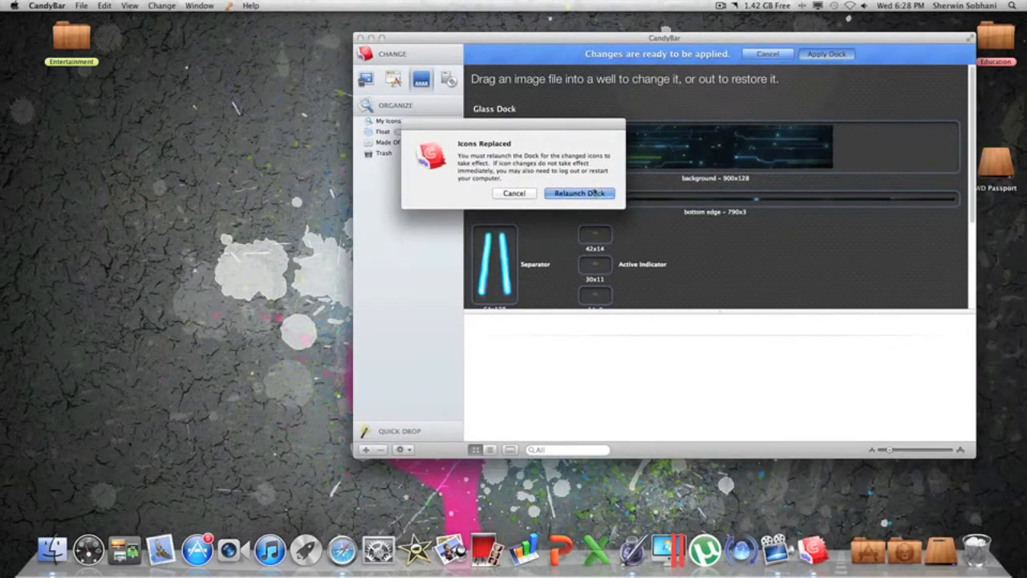
left_click(579, 193)
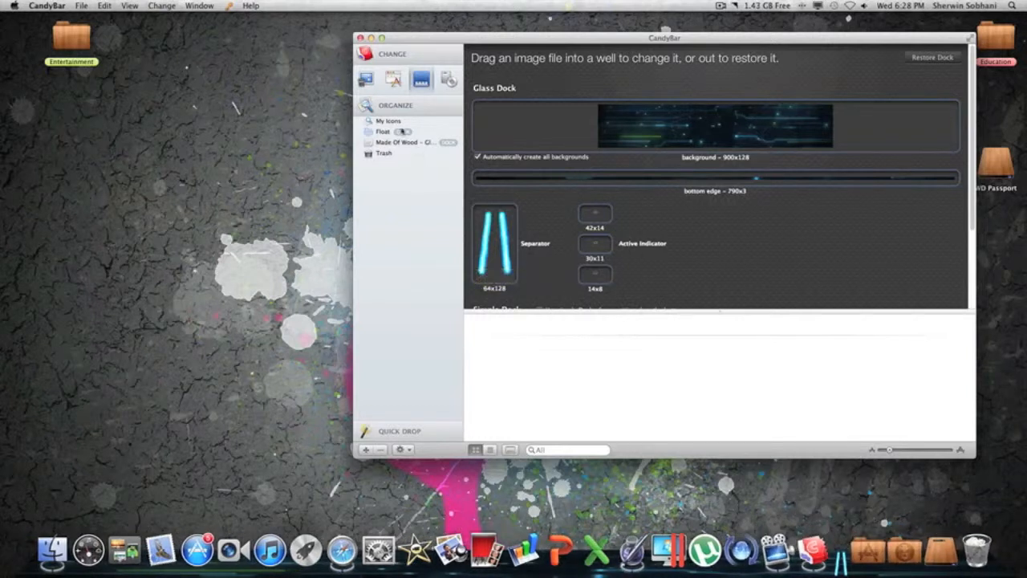
mouse_move(610, 189)
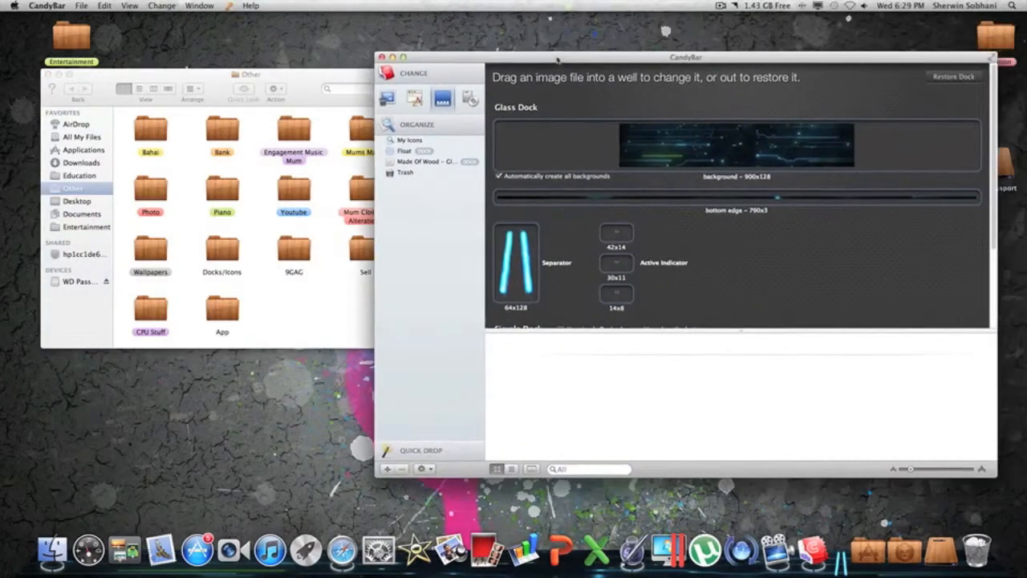
Open Docks/Icons > Made Of Wood > Dock > Dock Made Of Wood and set scurve-sm.png as the dock background
double_click(222, 248)
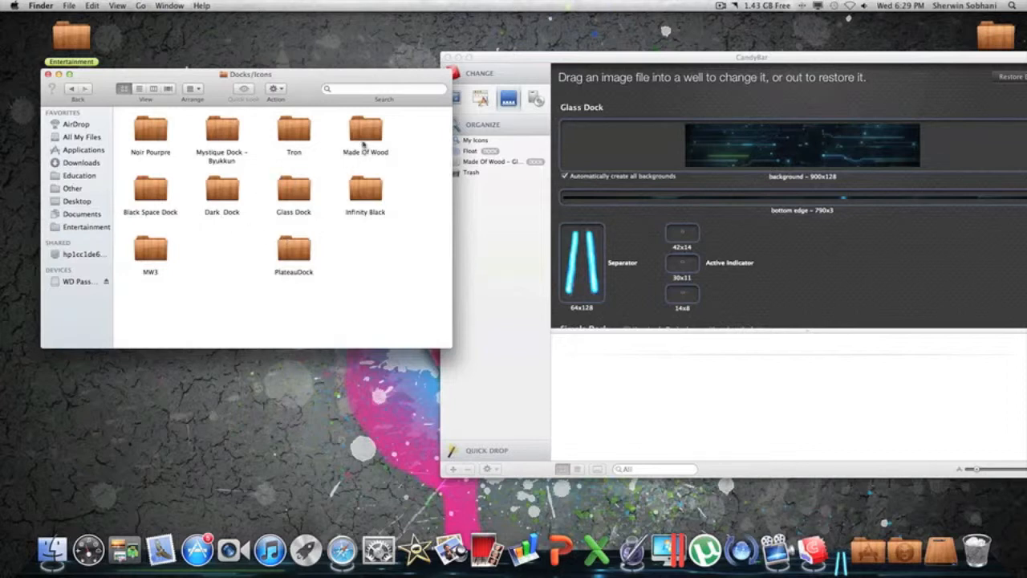
double_click(366, 129)
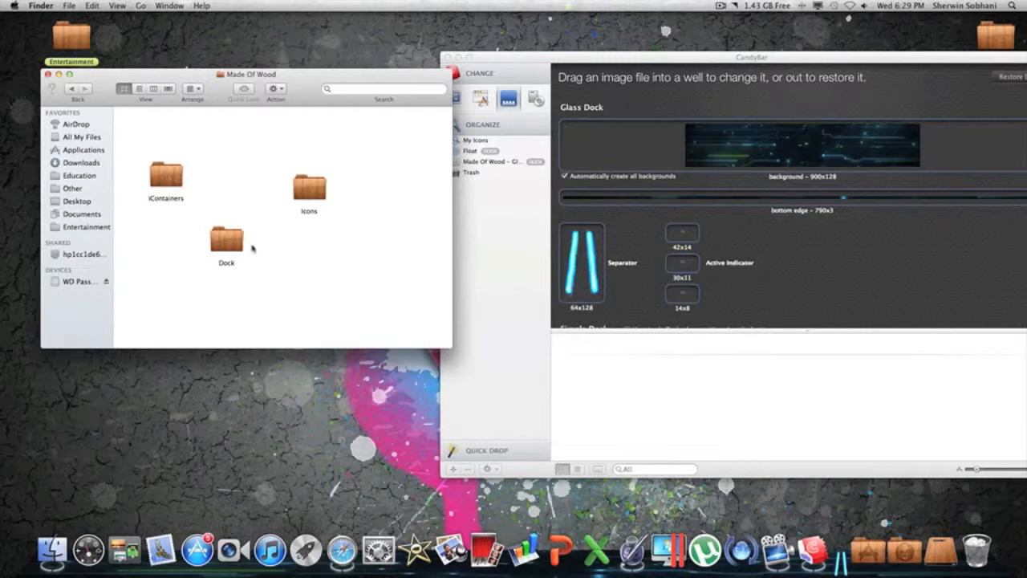
double_click(226, 239)
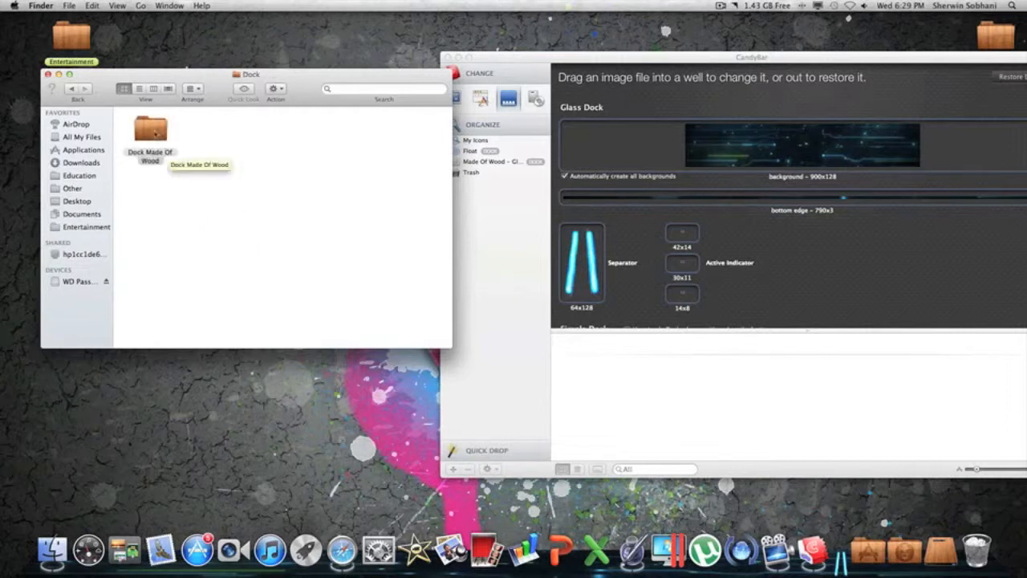
double_click(150, 129)
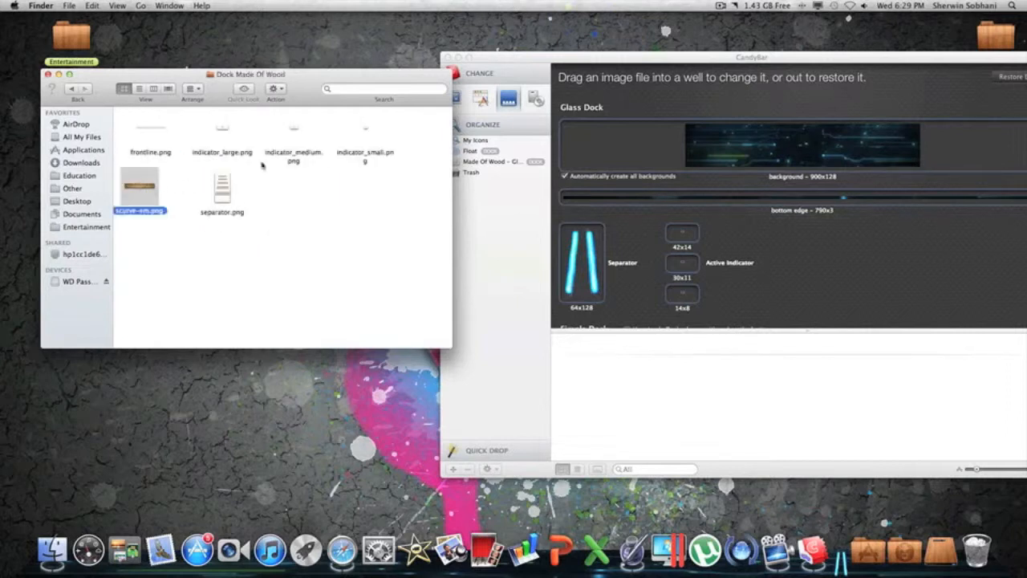
left_click_drag(140, 186, 803, 145)
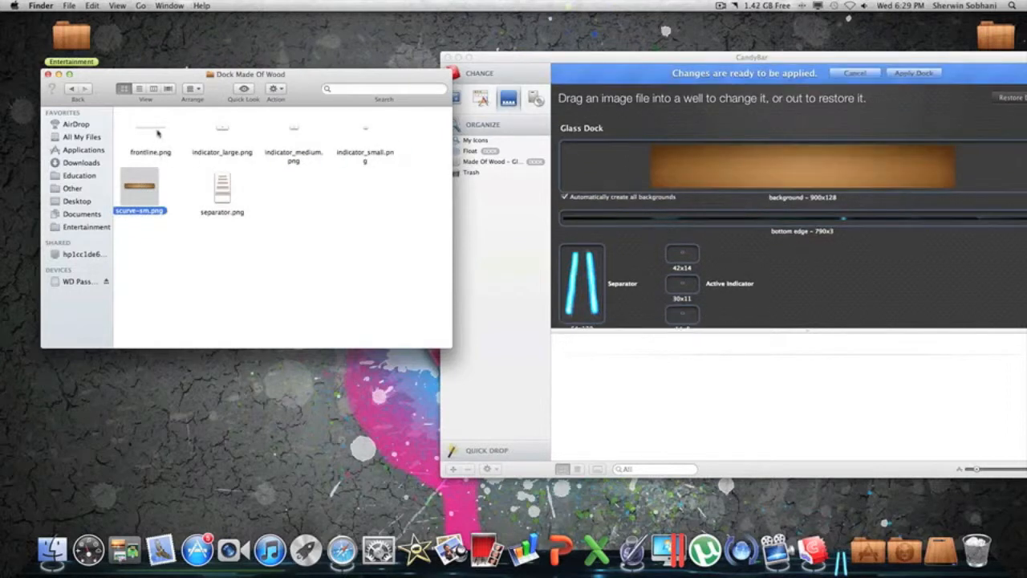
Add the Made Of Wood separator.png as the dock's separator image
left_click(150, 132)
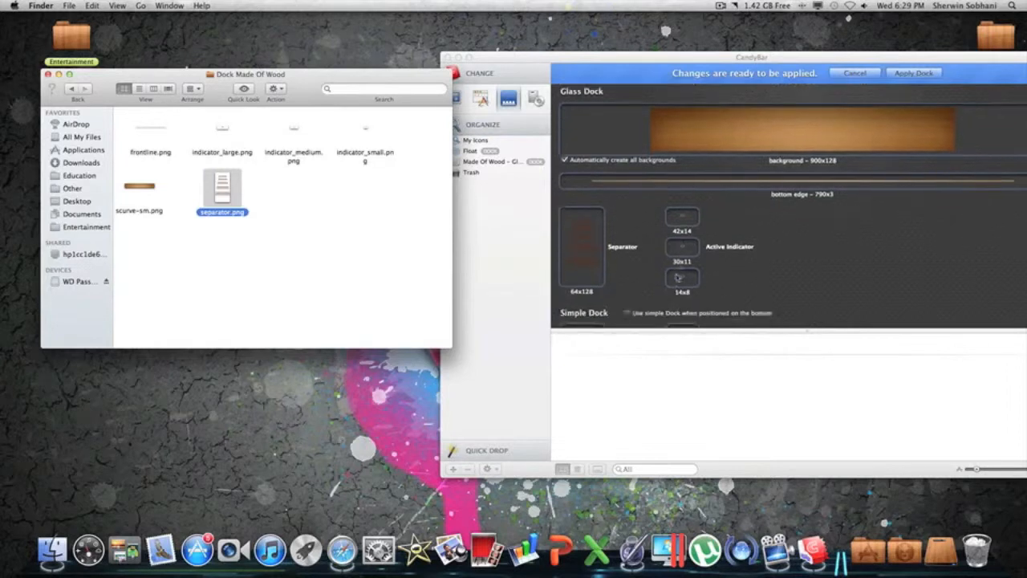
scroll("down", 3)
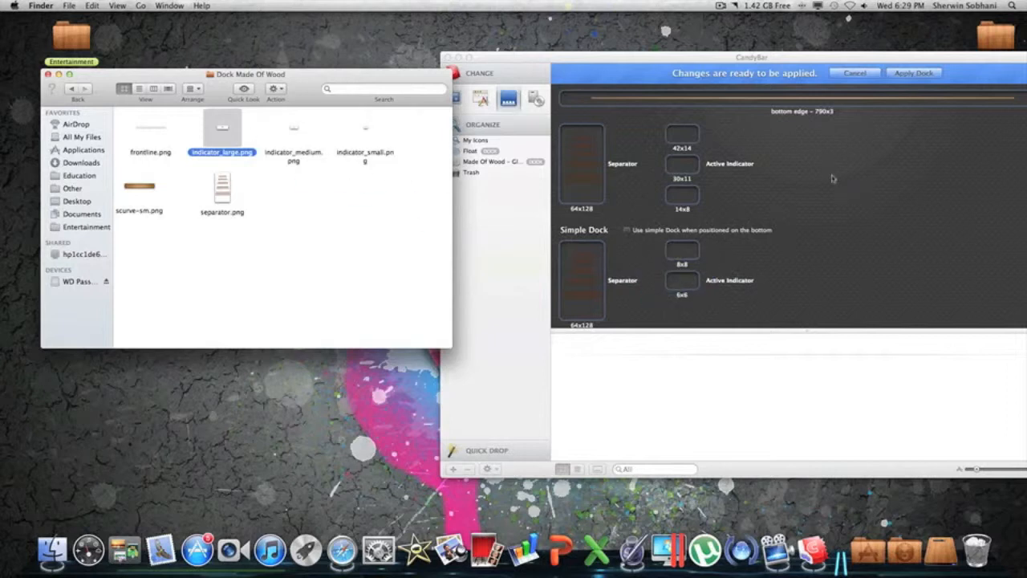
Apply the Made Of Wood dock changes and relaunch the Dock
left_click(913, 74)
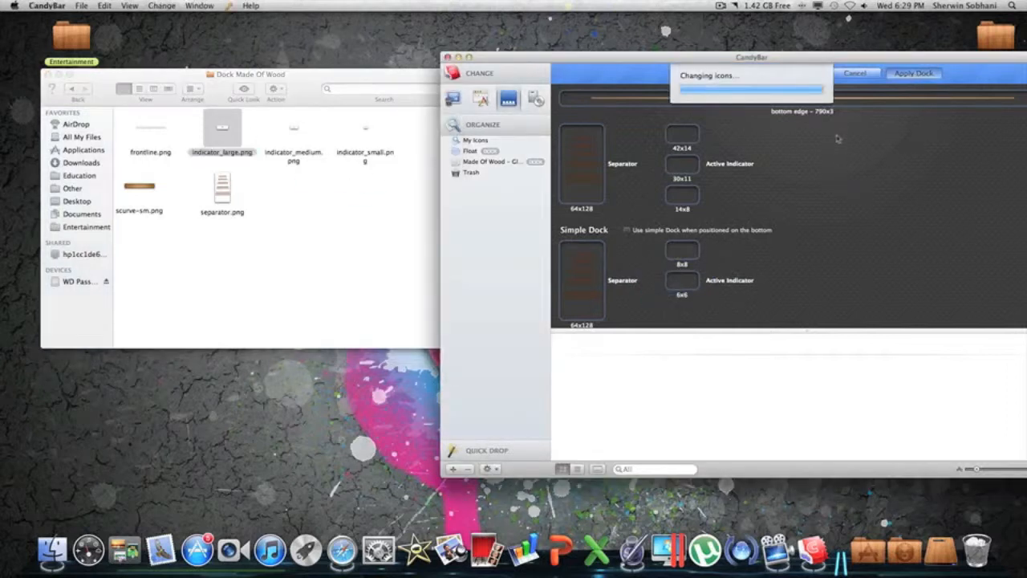
left_click(913, 73)
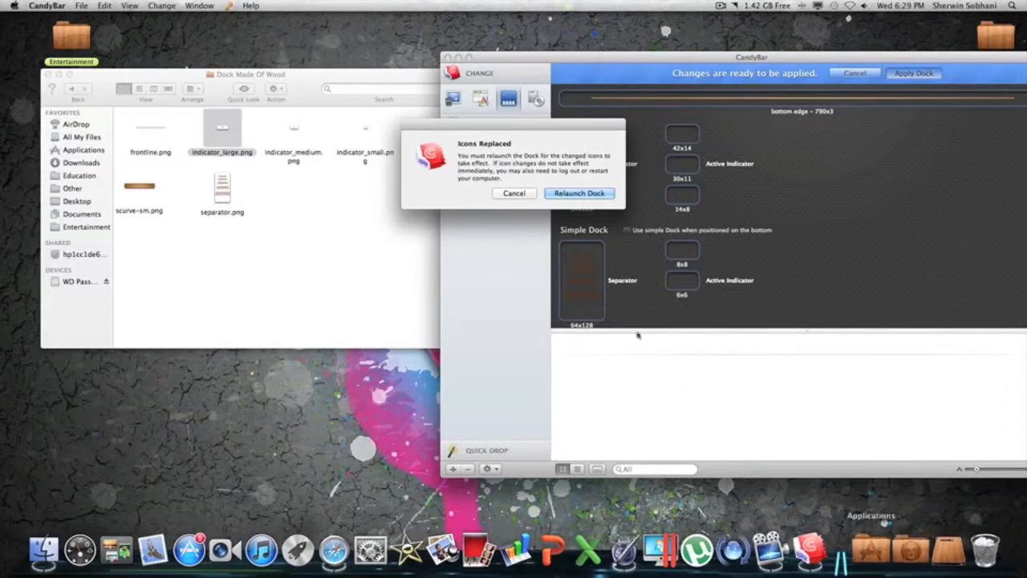
left_click(579, 193)
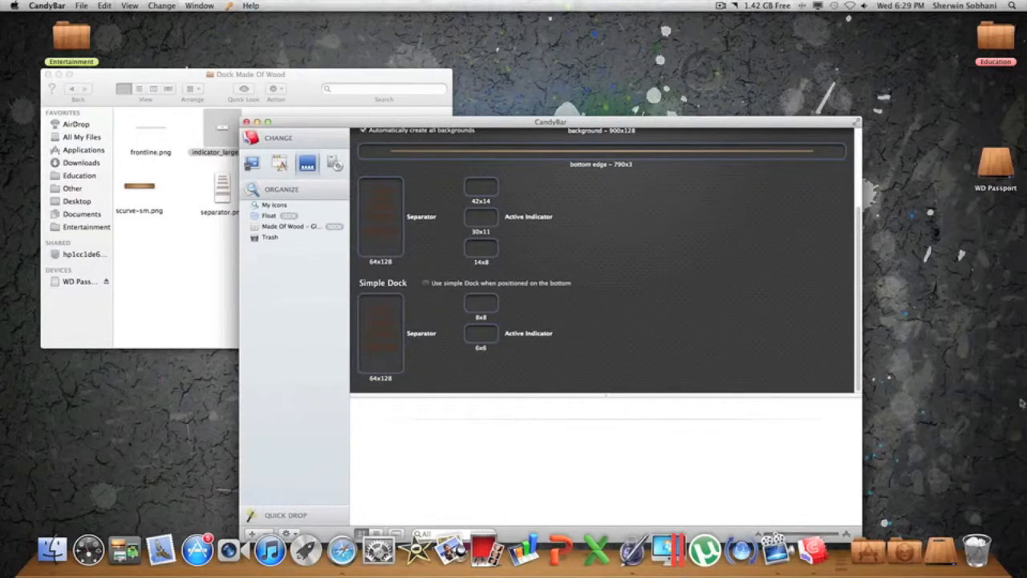
left_click(996, 165)
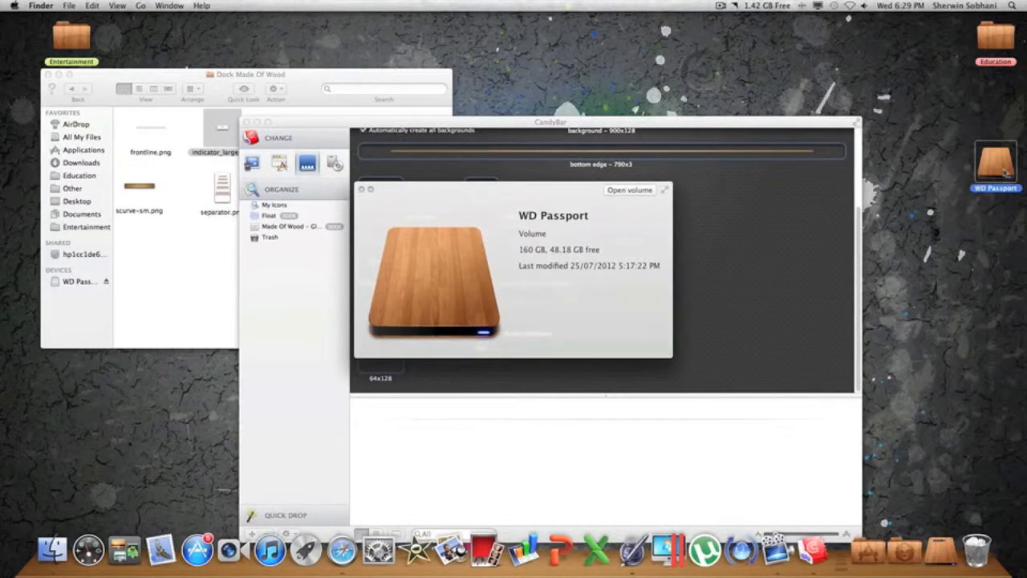
left_click(996, 38)
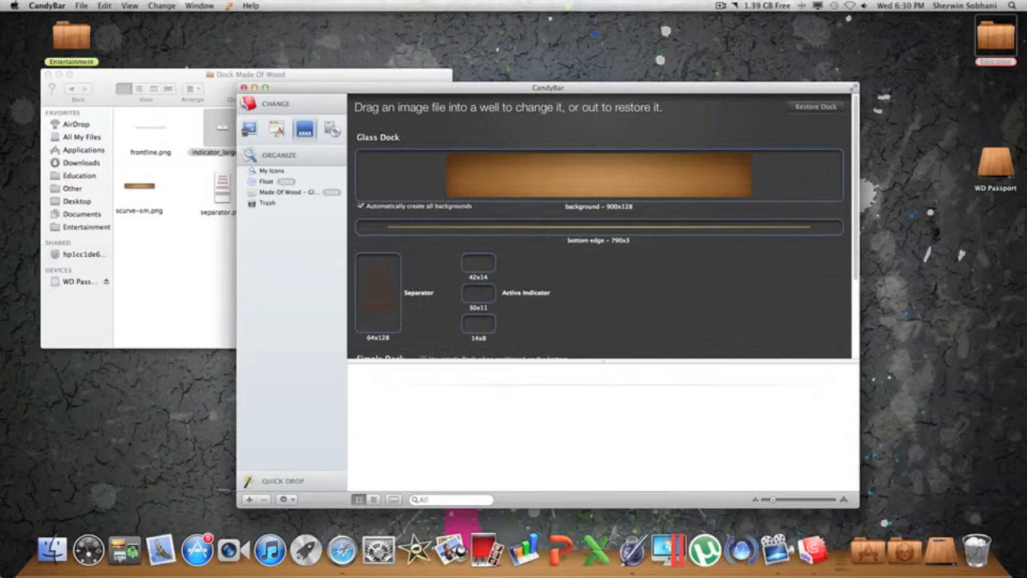
mouse_move(573, 438)
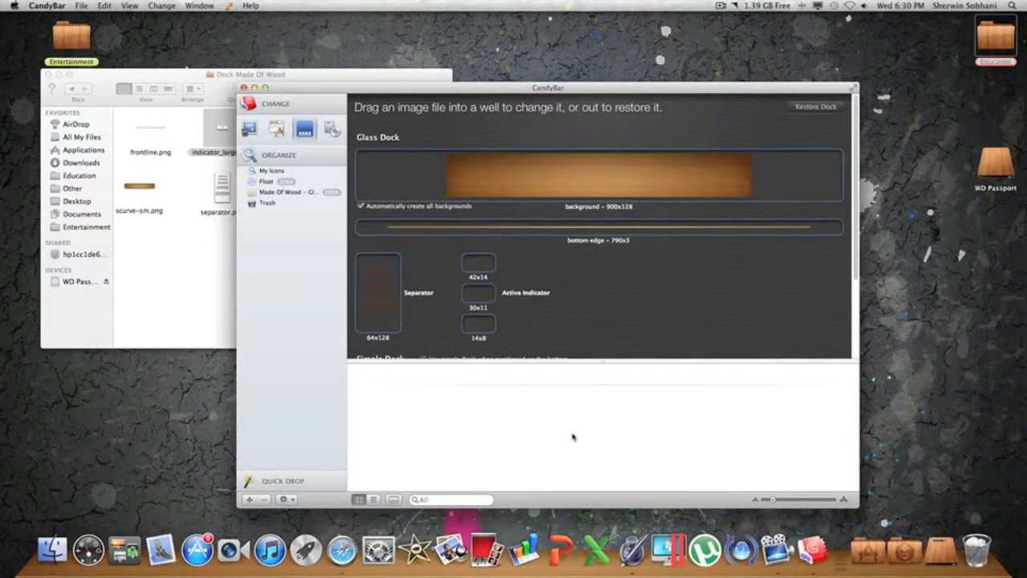
mouse_move(662, 192)
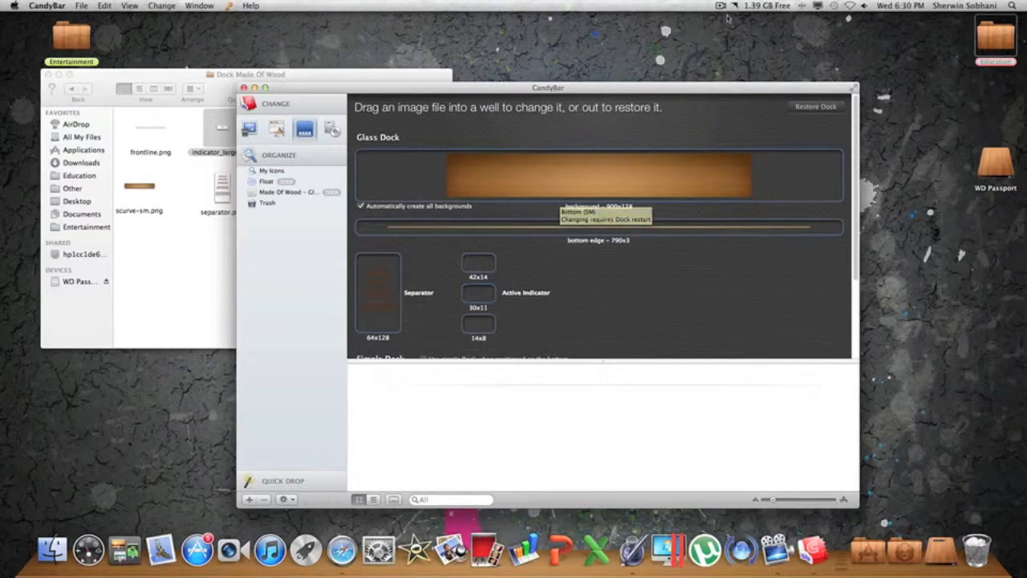
left_click(720, 6)
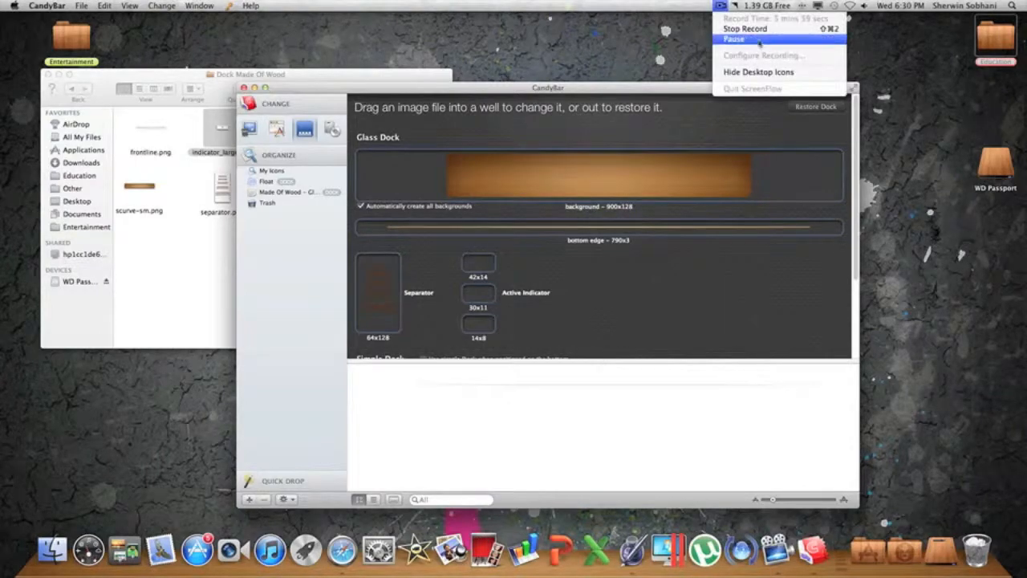